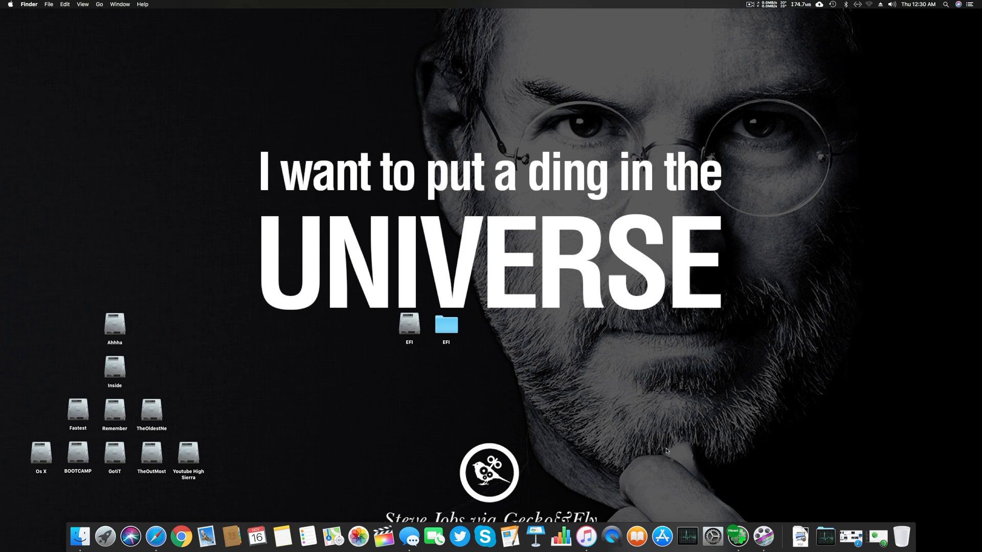
pyautogui.moveTo(753, 444)
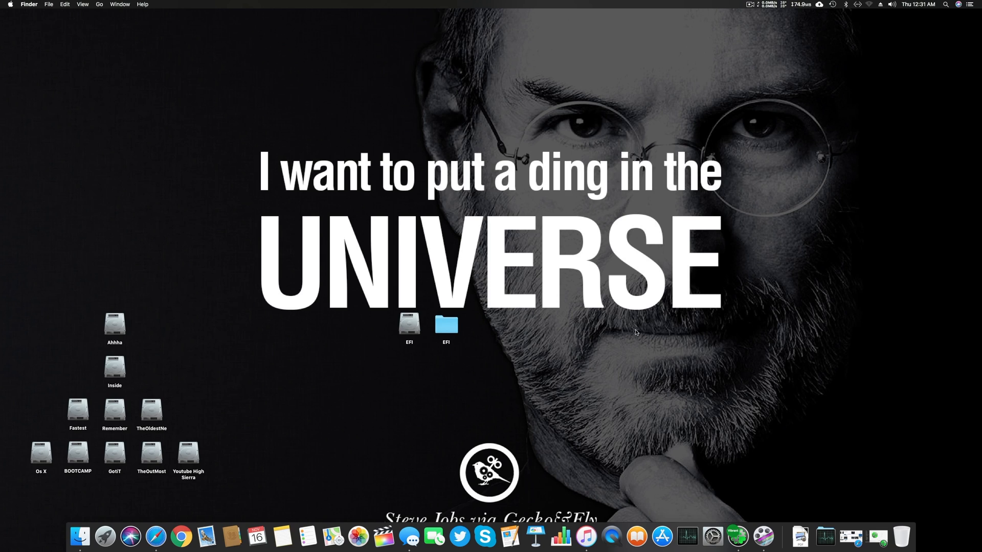
pyautogui.moveTo(706, 393)
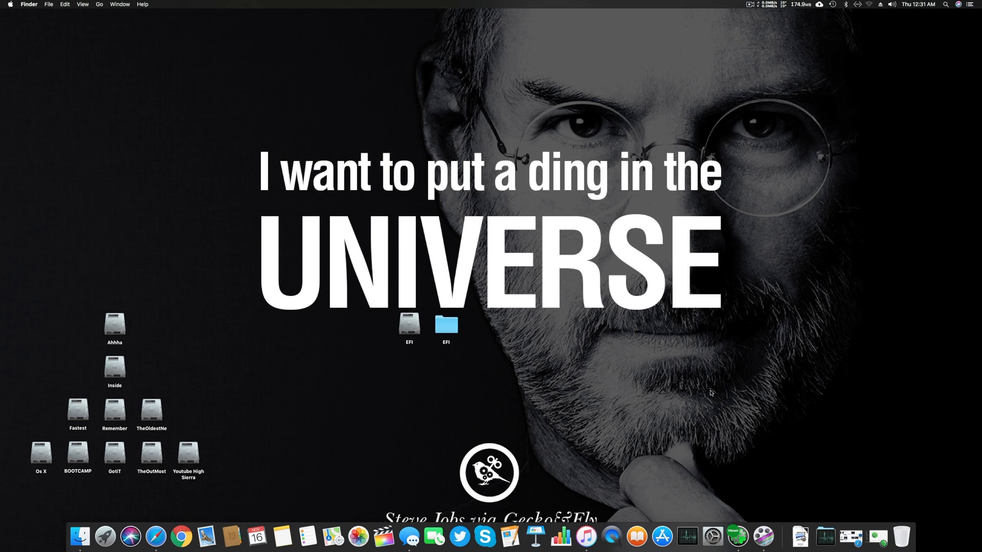
pyautogui.moveTo(653, 218)
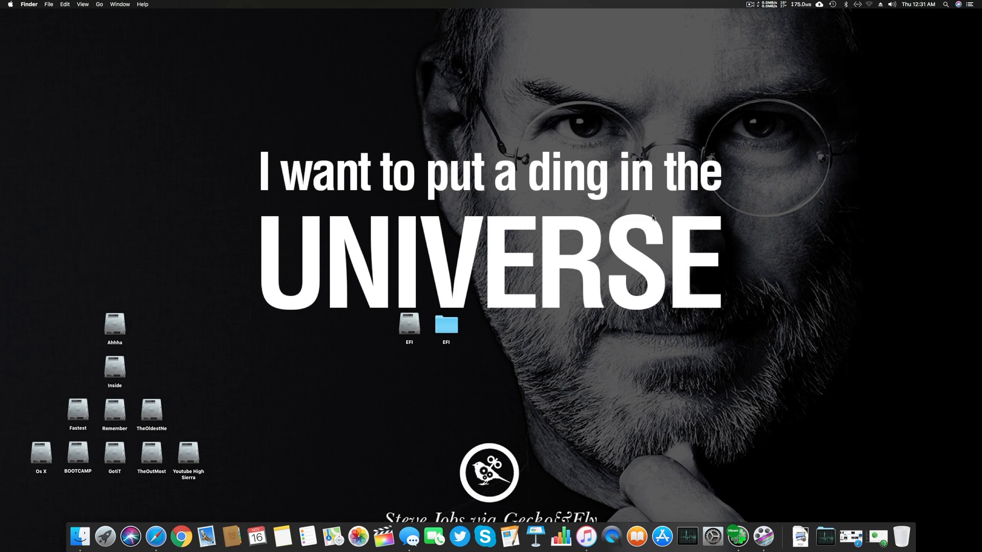
pyautogui.moveTo(680, 218)
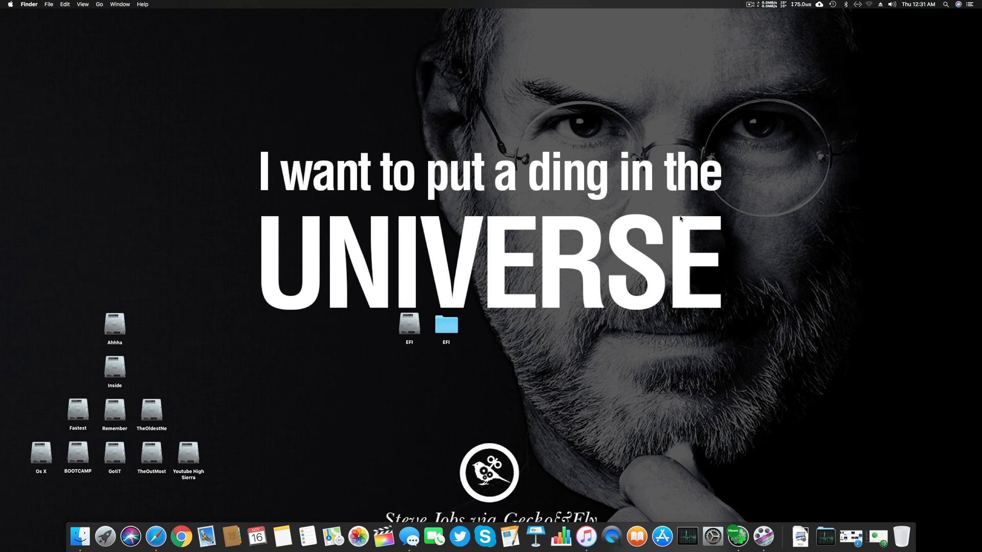
pyautogui.moveTo(915, 445)
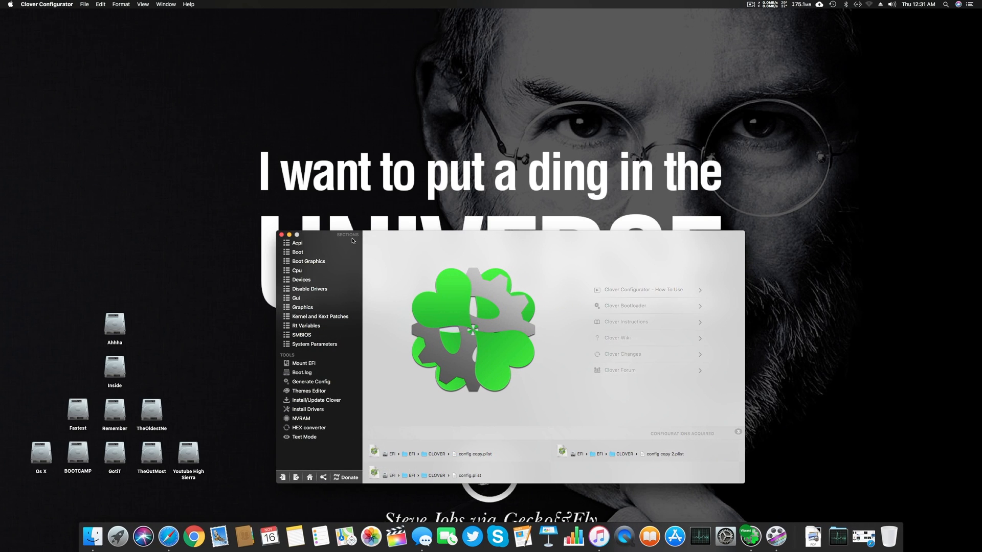
# Open the EFI config.plist from Configurations Acquired to show its ACPI patches.
pyautogui.click(296, 243)
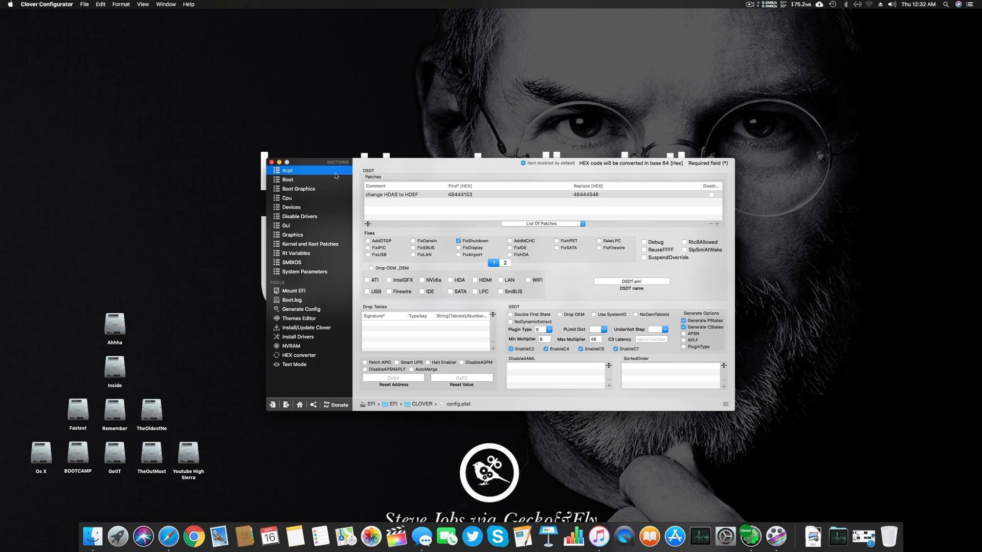
pyautogui.moveTo(486, 268)
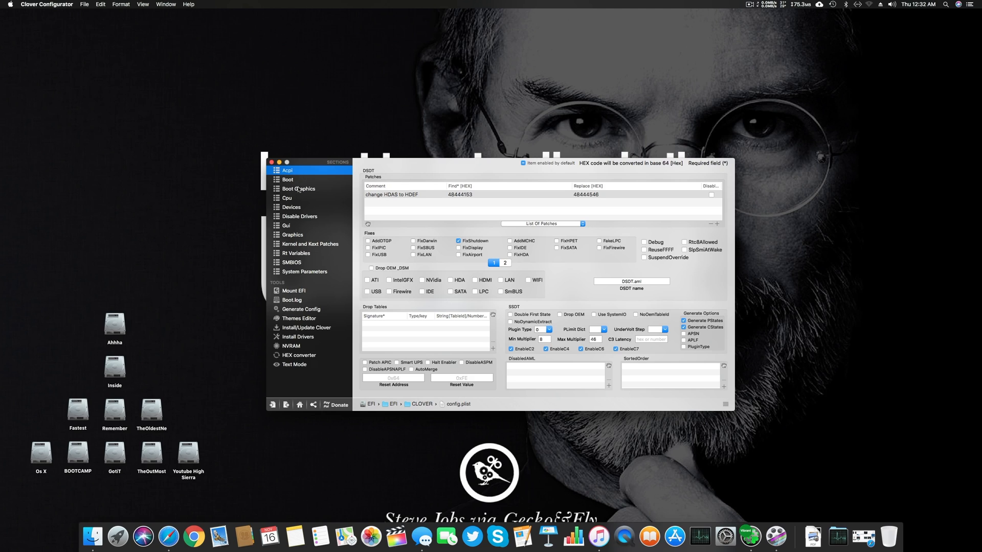
pyautogui.moveTo(351, 253)
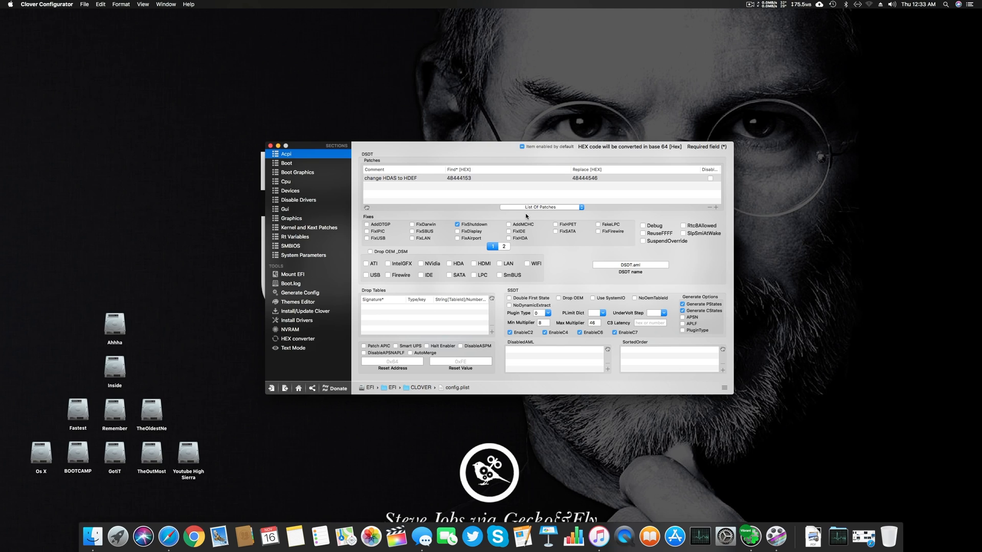
# Open About This Mac from the Apple menu to view the system overview.
pyautogui.click(10, 5)
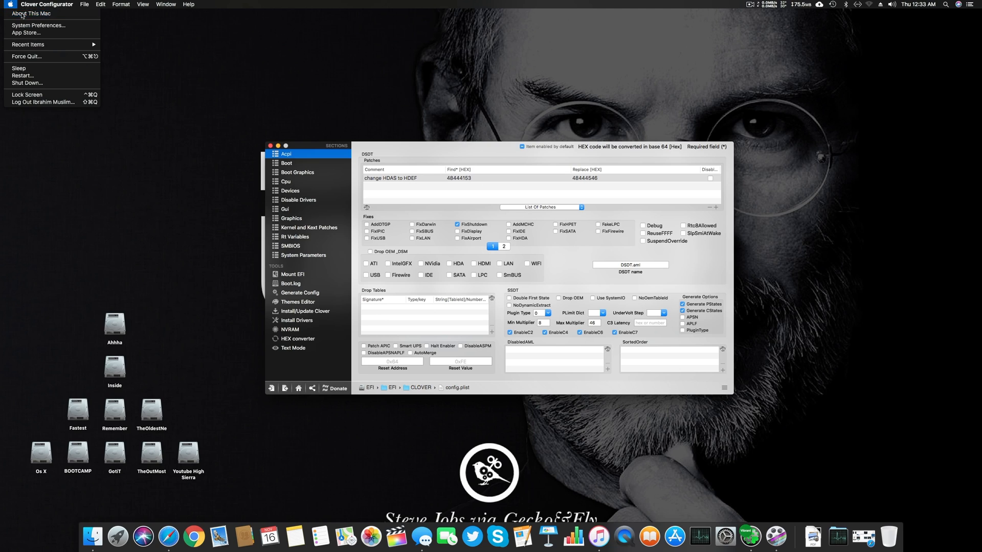
pyautogui.click(30, 14)
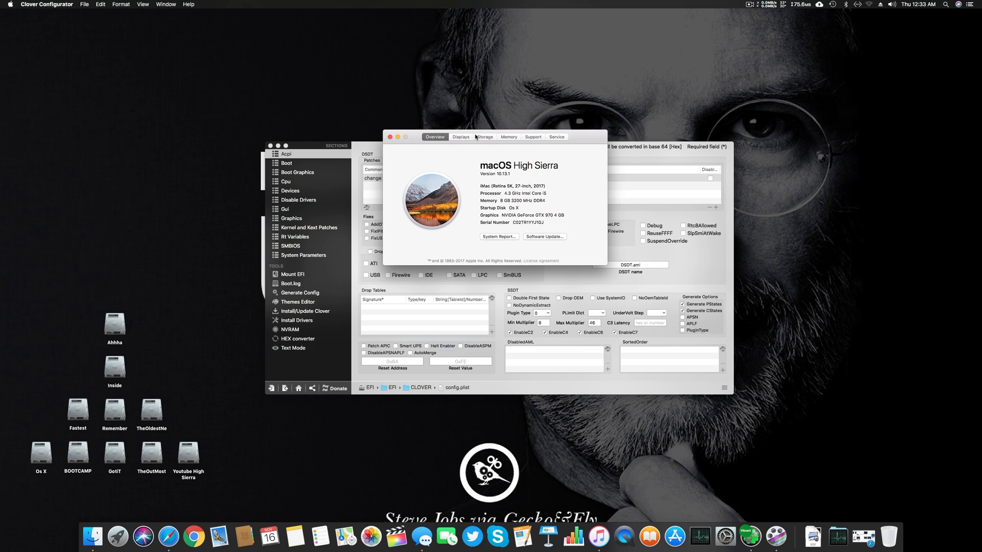
pyautogui.moveTo(455, 197)
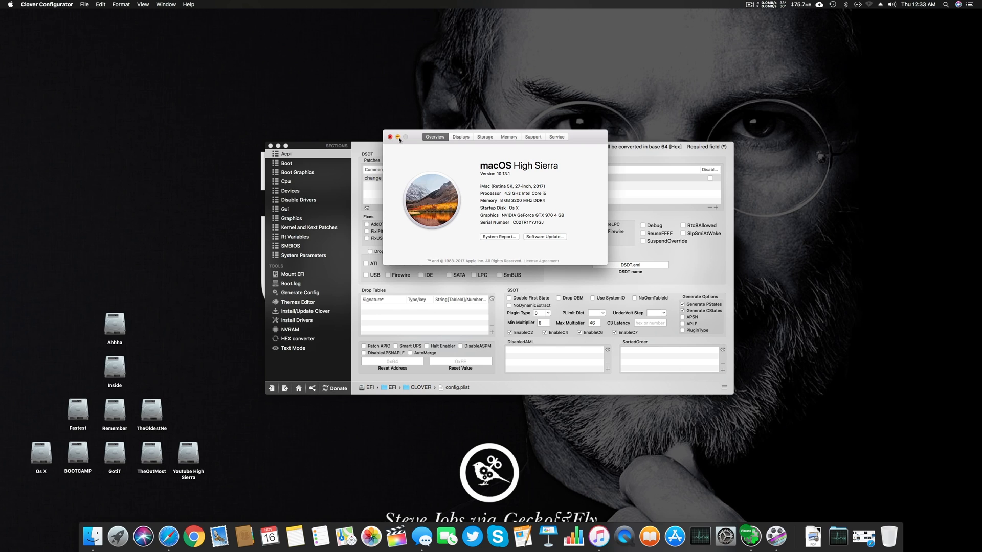
# Close About This Mac, reopen config.plist and select the Acpi section.
pyautogui.click(391, 137)
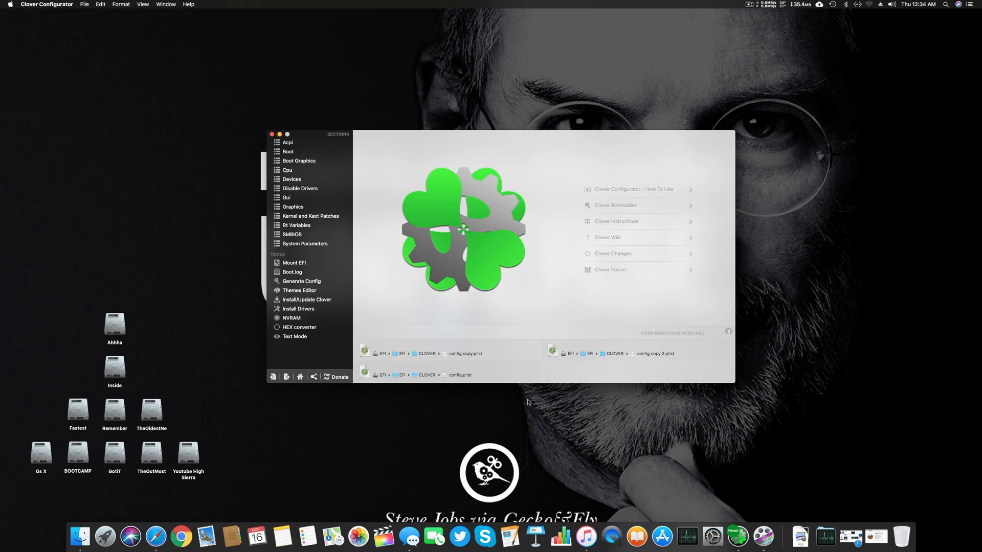
pyautogui.click(294, 262)
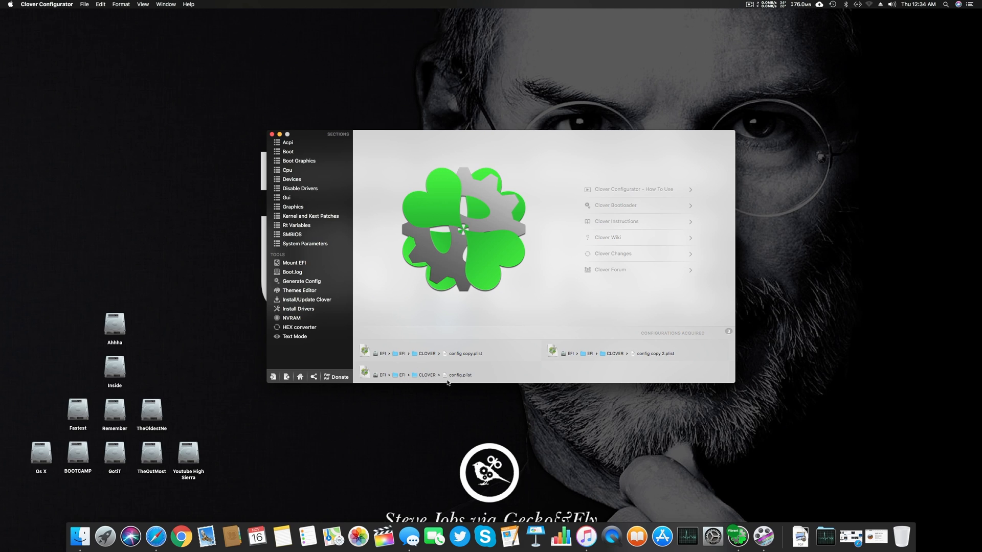
pyautogui.moveTo(378, 220)
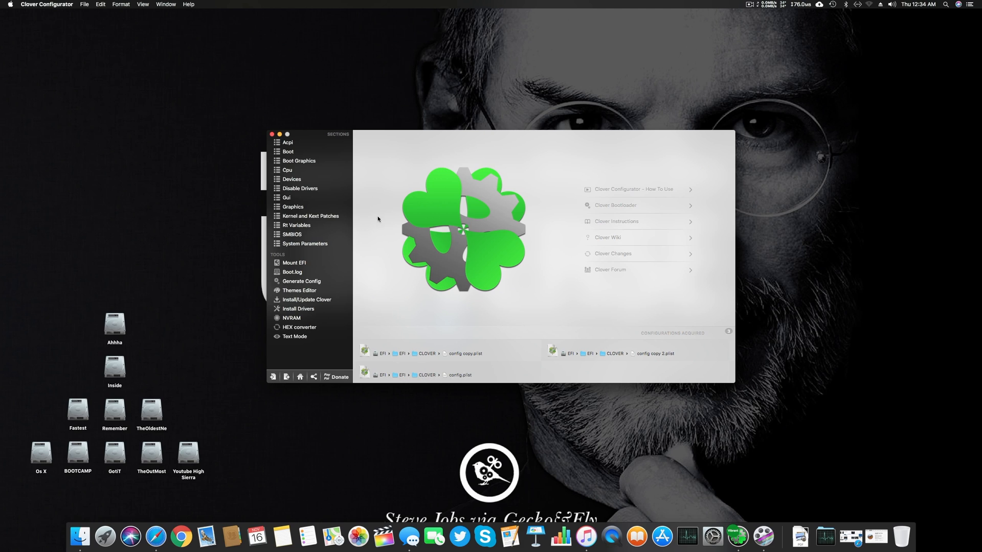
pyautogui.click(287, 142)
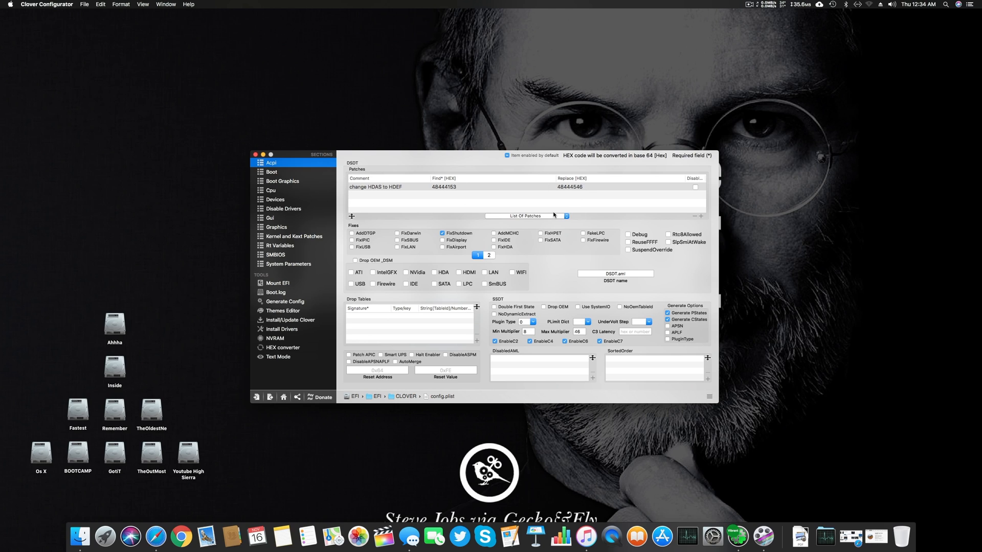
# Choose 'change HDAS to HDEF' from List Of Patches and select its patch row.
pyautogui.click(527, 215)
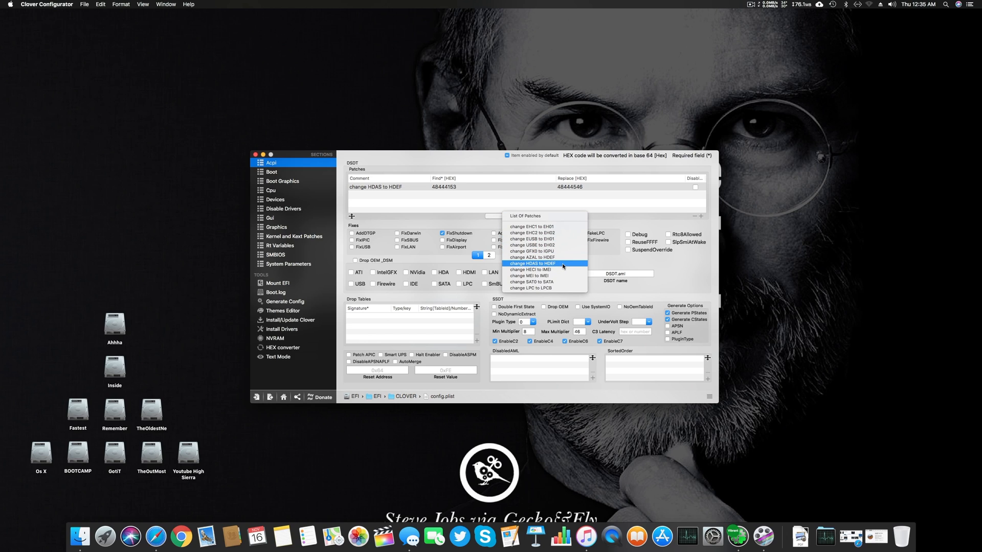
pyautogui.click(532, 263)
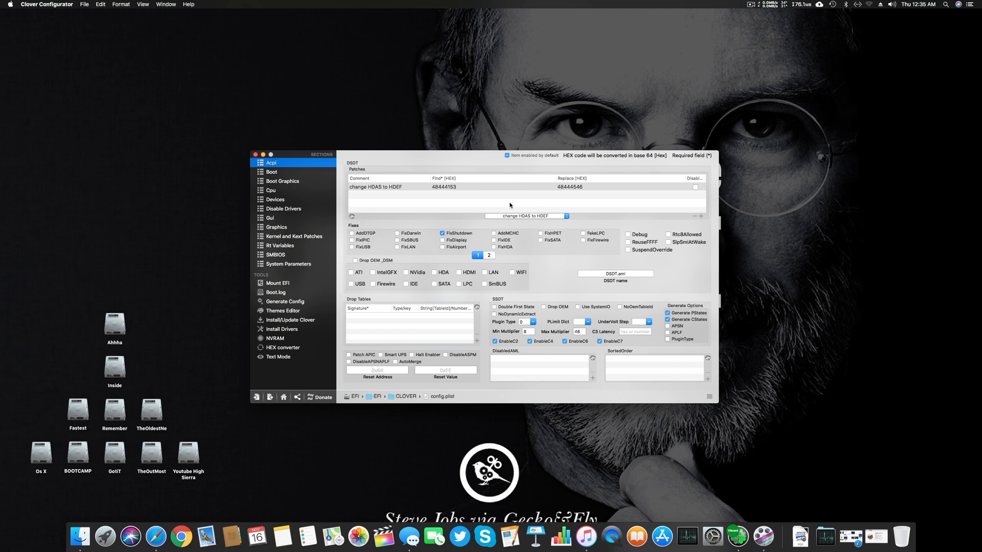
pyautogui.click(708, 216)
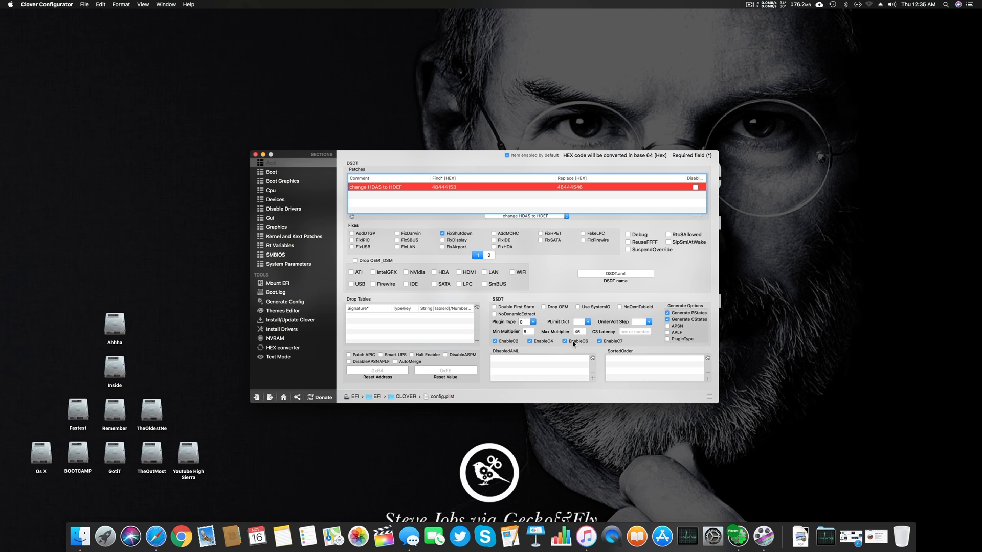
pyautogui.moveTo(571, 345)
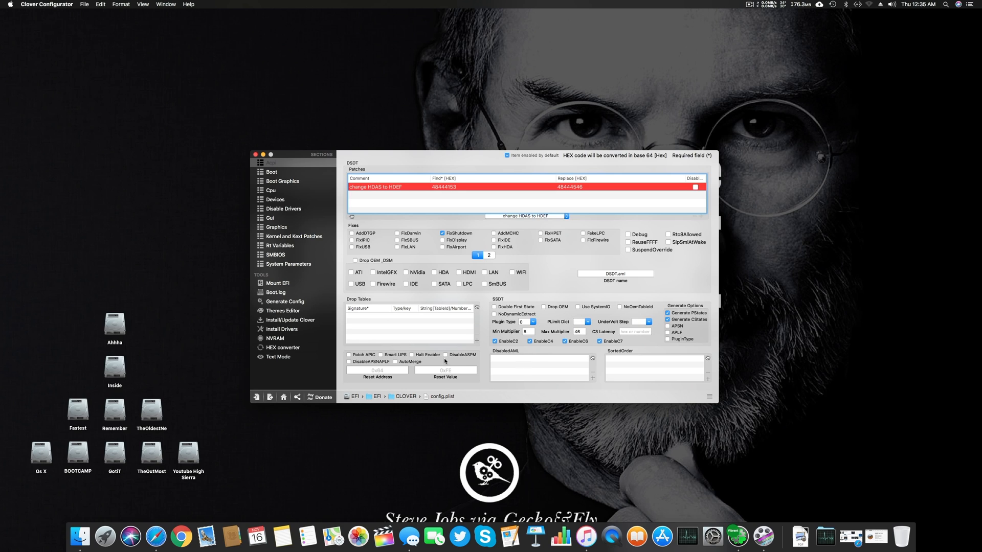
pyautogui.moveTo(528, 352)
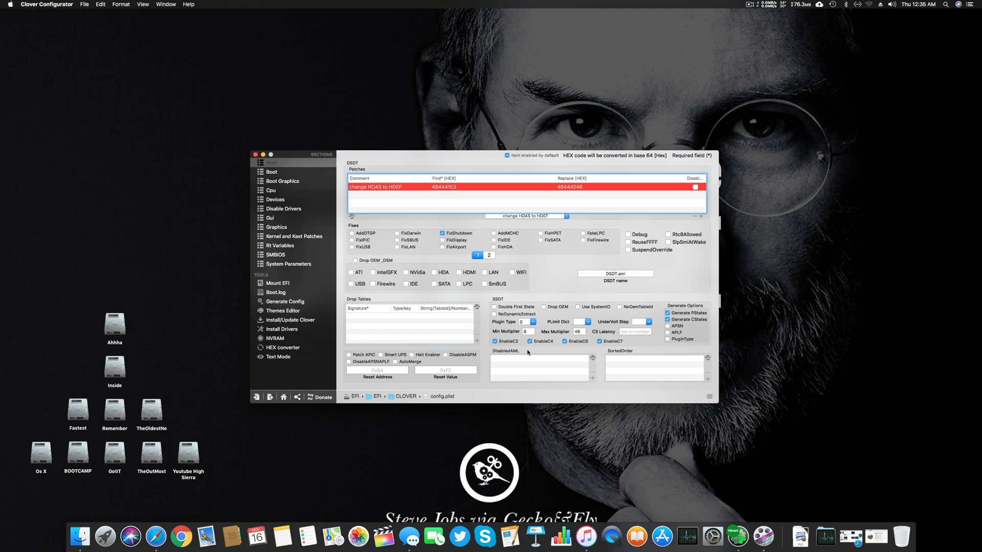
pyautogui.moveTo(512, 333)
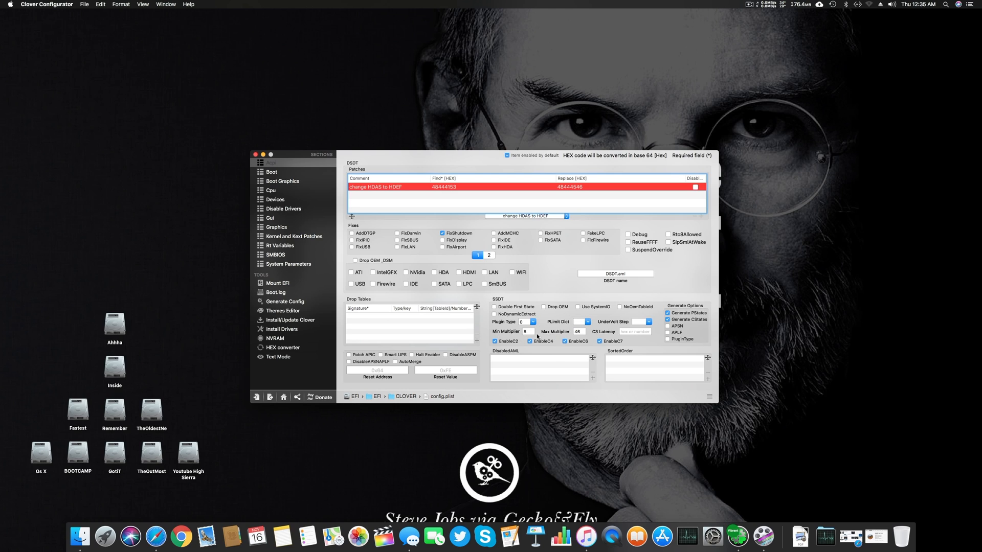
pyautogui.click(526, 331)
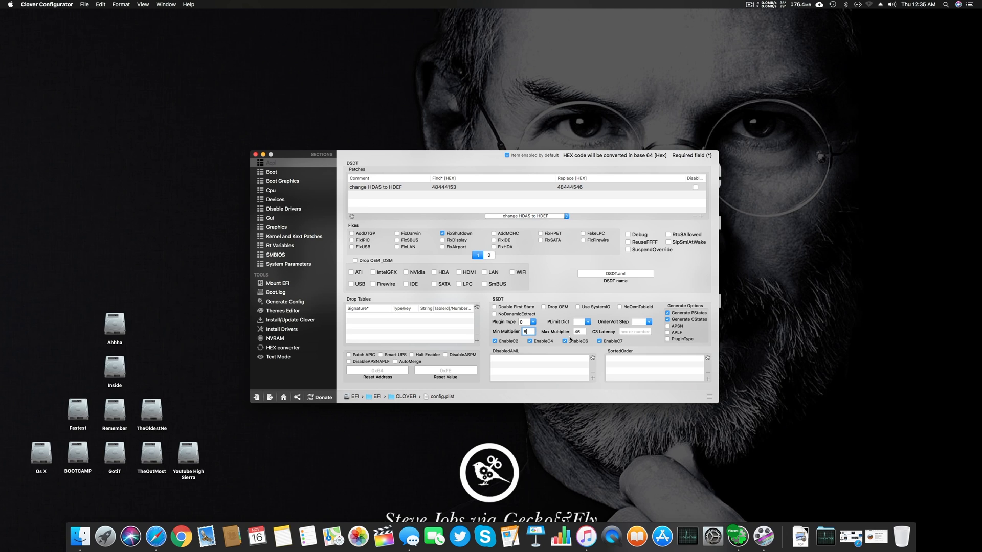
pyautogui.moveTo(581, 338)
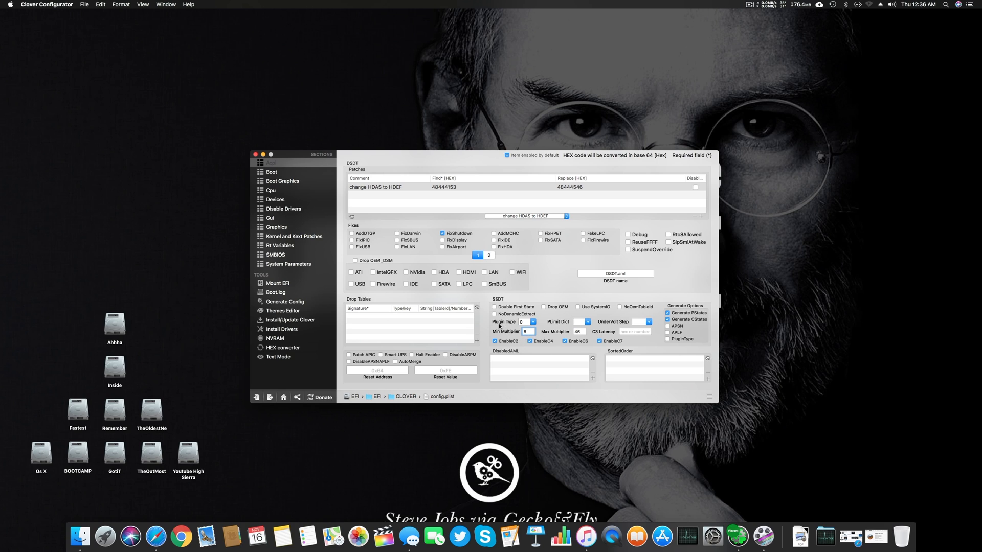
pyautogui.click(531, 331)
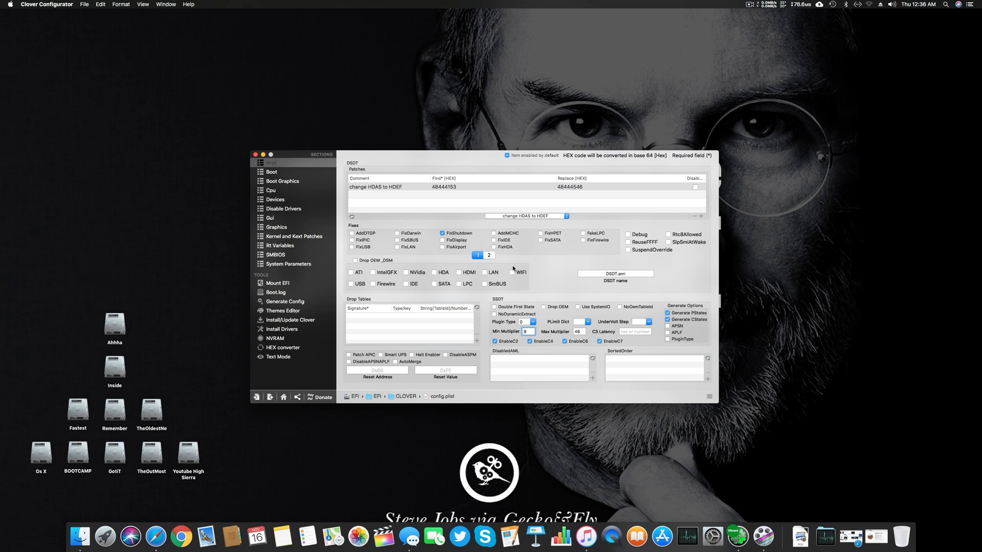
pyautogui.moveTo(497, 257)
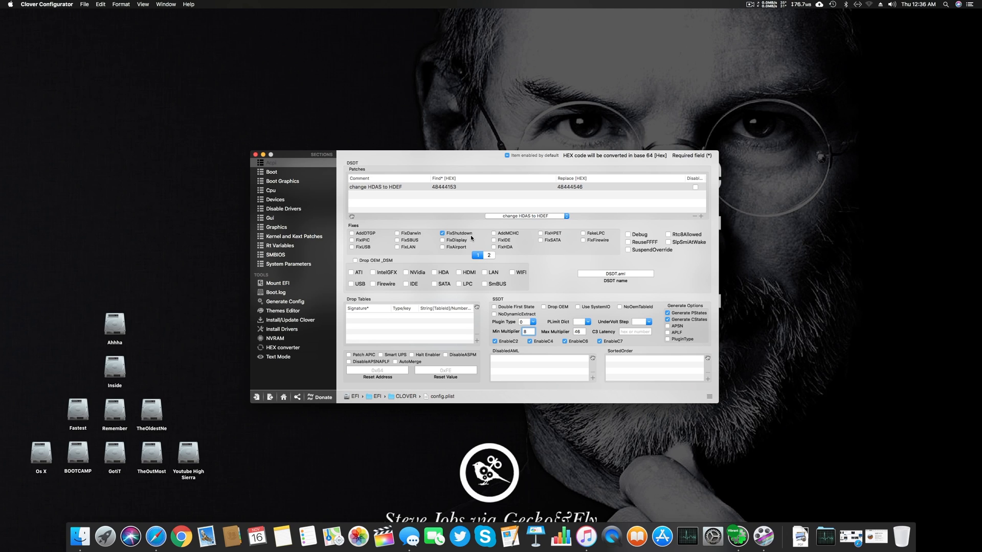
pyautogui.click(526, 331)
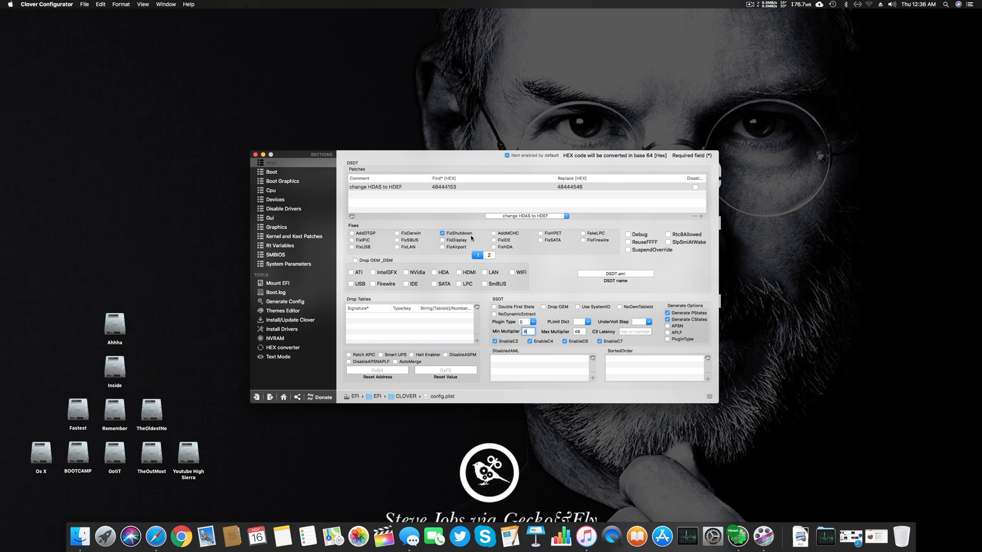
pyautogui.click(487, 255)
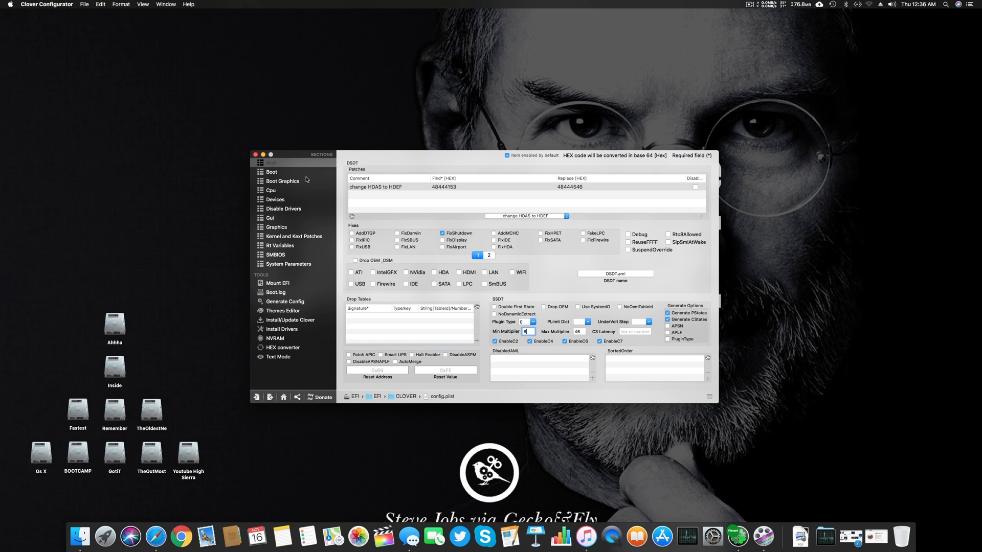
# In Boot, enable Verbose (-v) and set Default Boot Volume to LastBootedVolume.
pyautogui.click(272, 172)
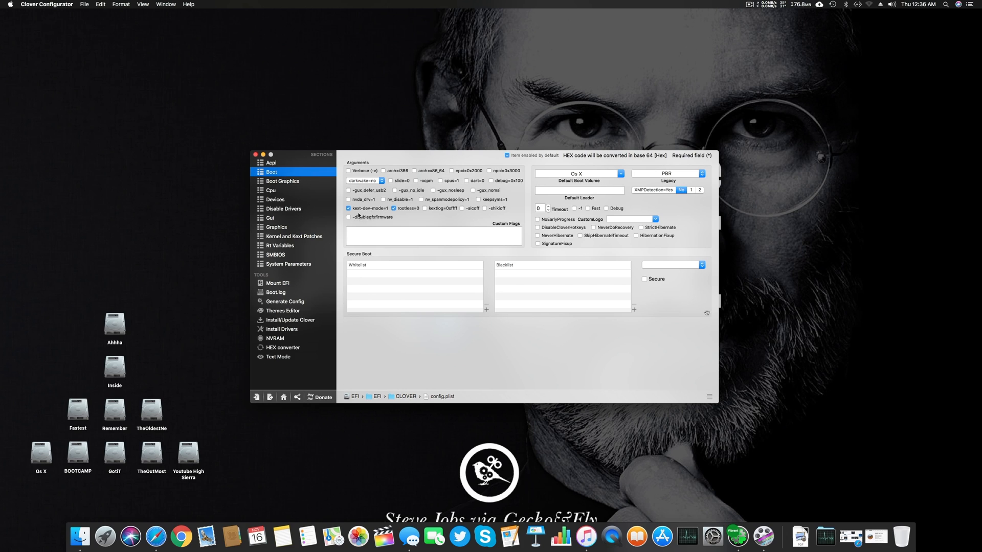
pyautogui.moveTo(404, 217)
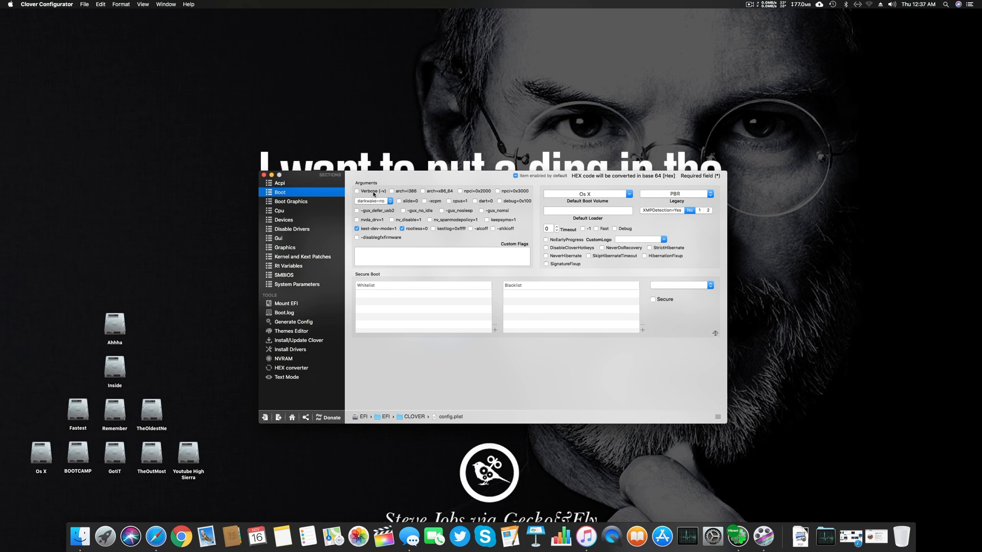
pyautogui.moveTo(365, 194)
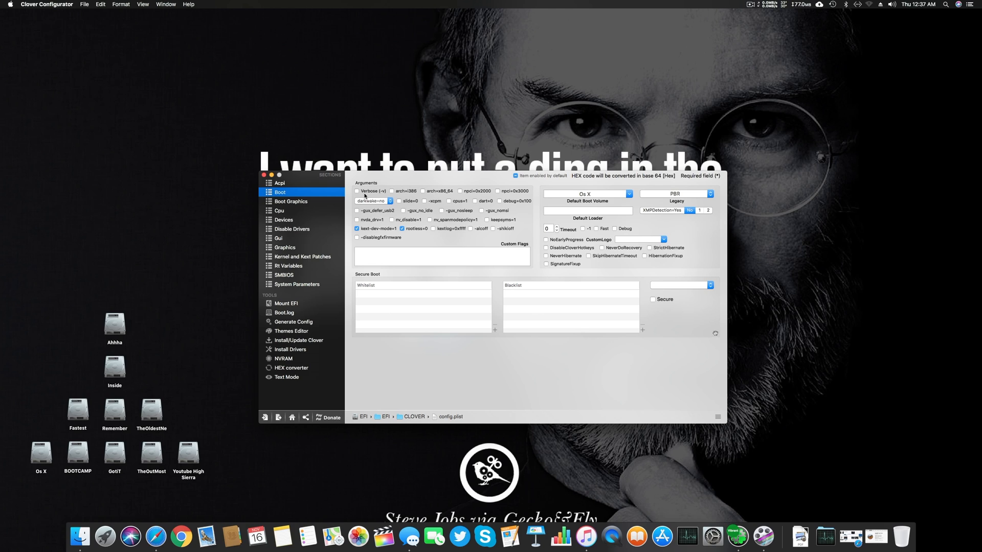
pyautogui.moveTo(716, 333)
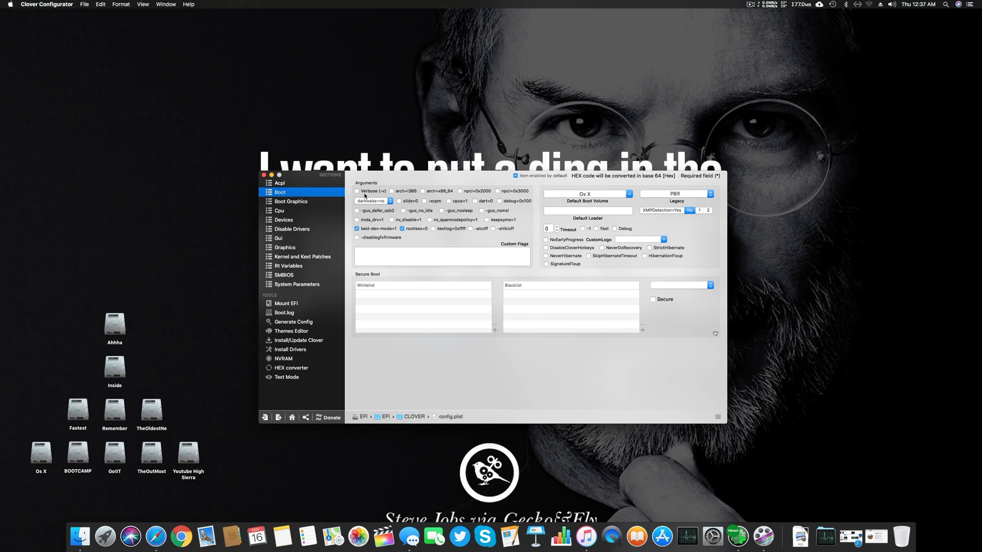
pyautogui.click(357, 190)
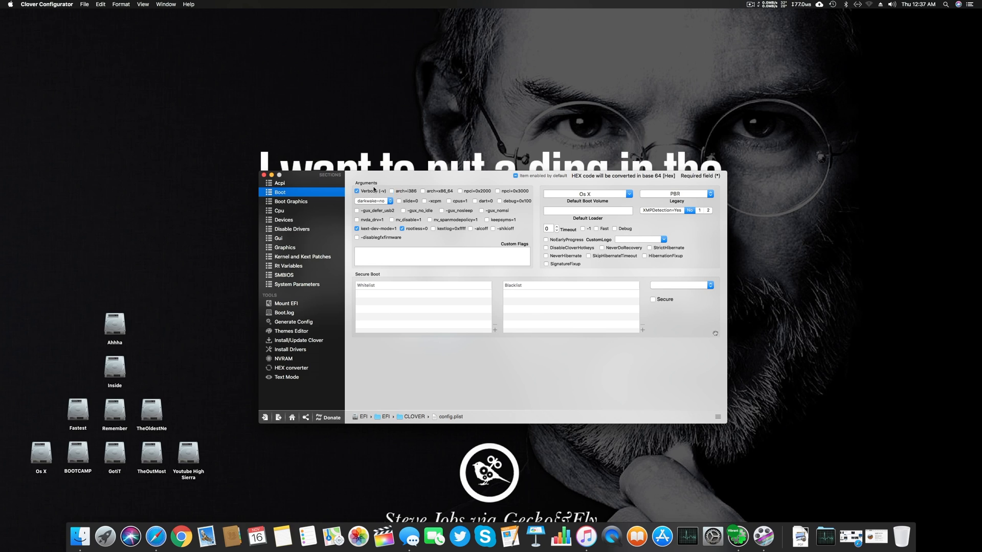
pyautogui.moveTo(578, 188)
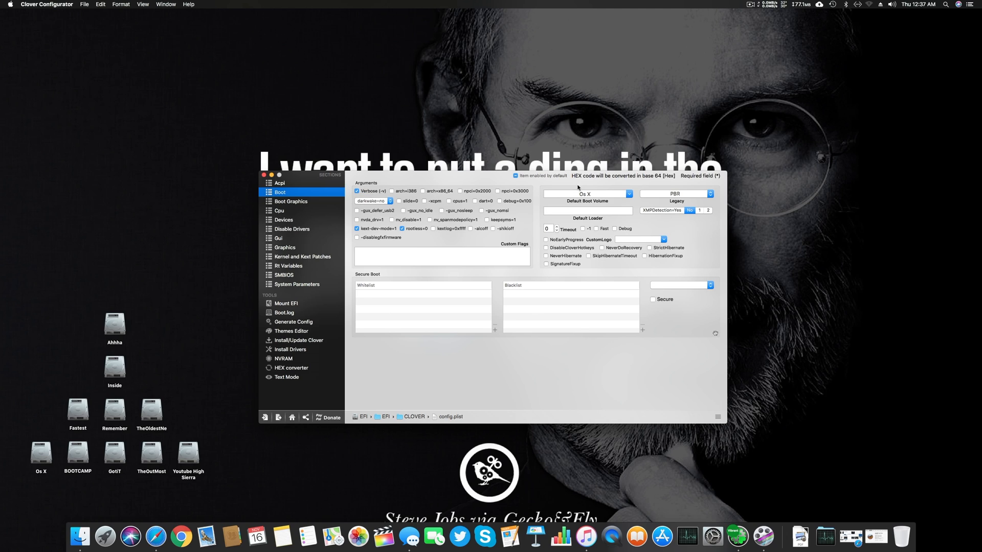
pyautogui.click(628, 194)
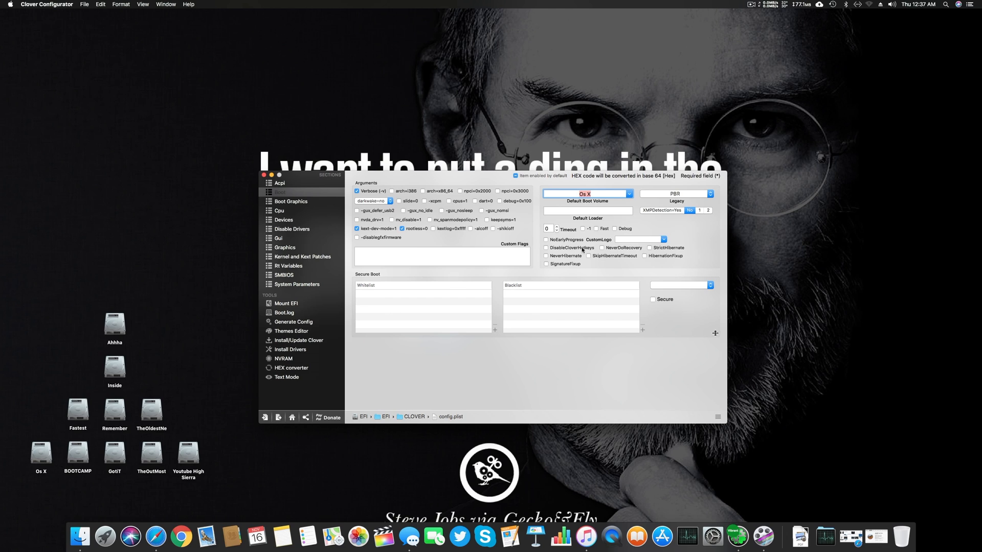
pyautogui.click(628, 193)
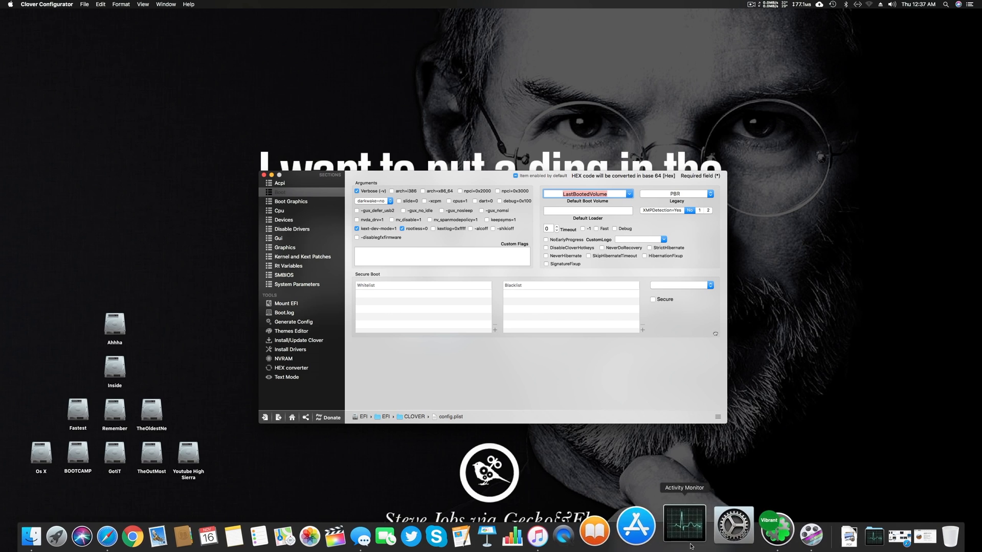
# Open System Preferences' Startup Disk pane and unlock it with the password.
pyautogui.click(733, 524)
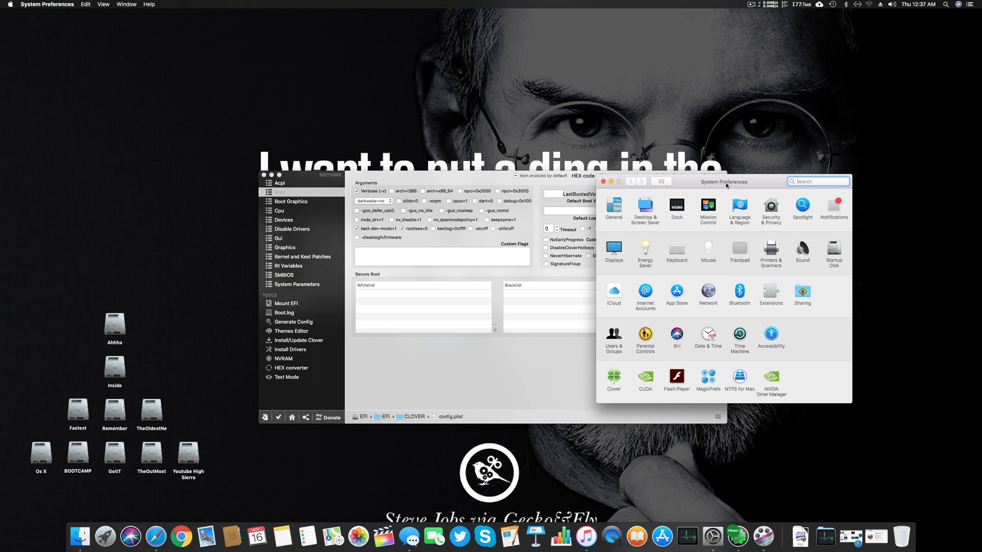
pyautogui.moveTo(723, 181); pyautogui.dragTo(501, 219)
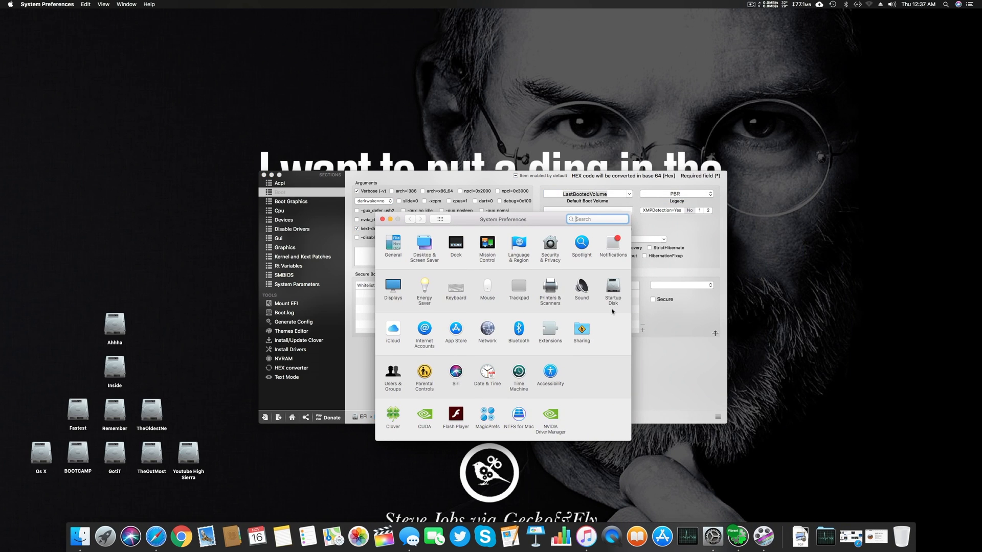
pyautogui.click(612, 289)
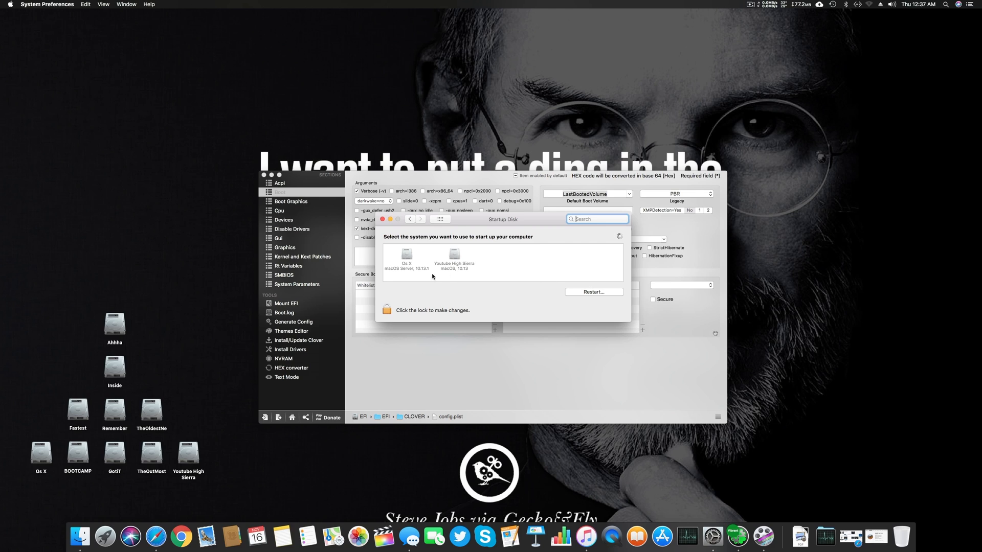
pyautogui.click(387, 310)
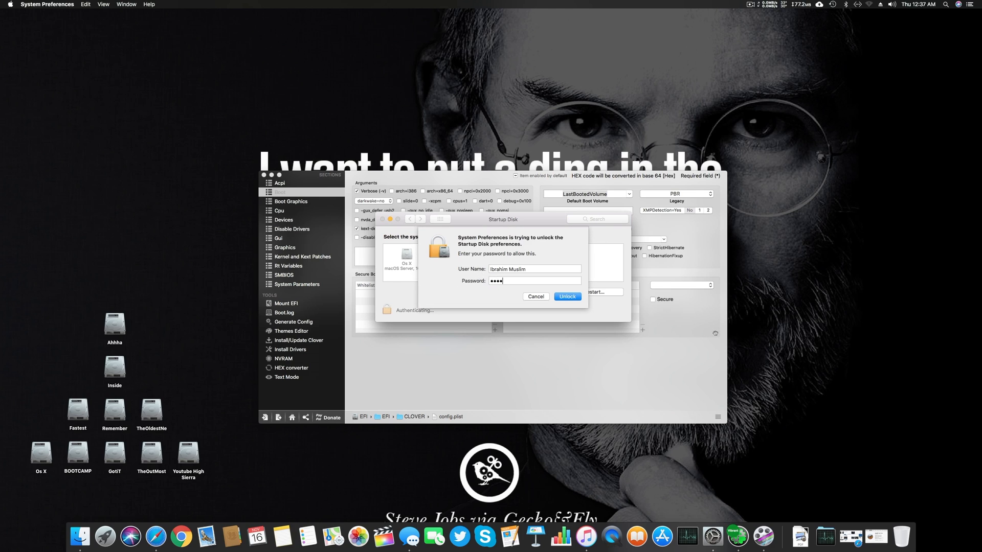
pyautogui.click(566, 296)
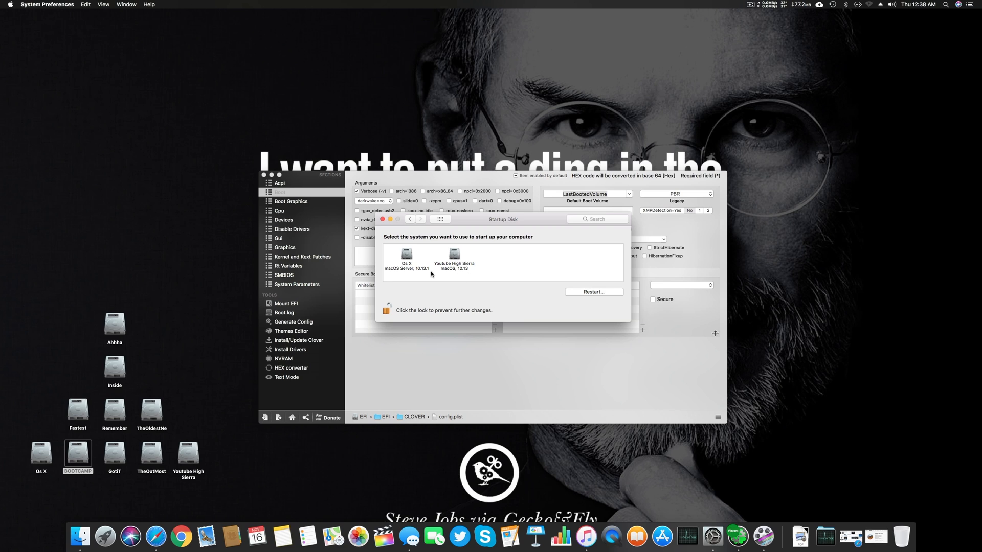
pyautogui.moveTo(410, 232)
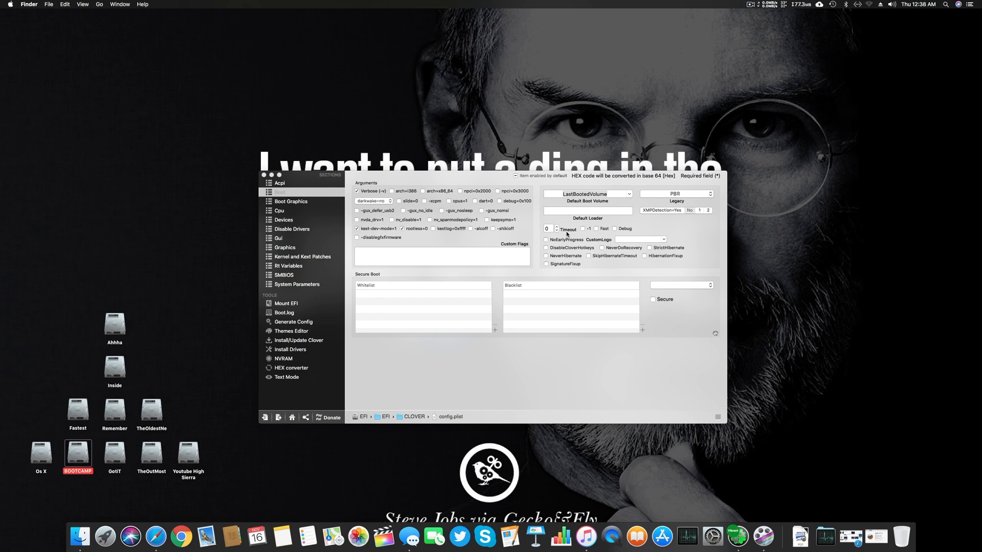
pyautogui.moveTo(565, 233)
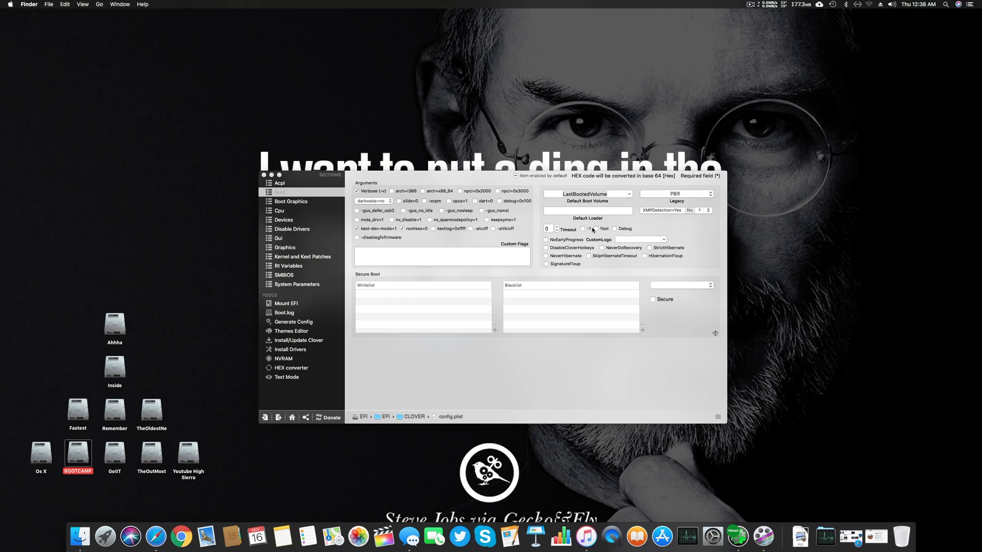
pyautogui.moveTo(595, 231)
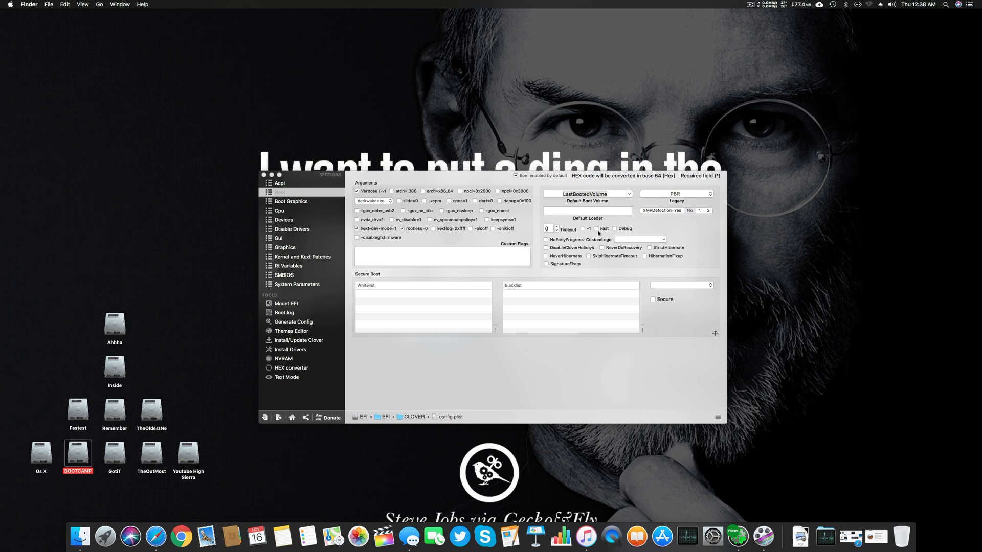
pyautogui.moveTo(413, 240)
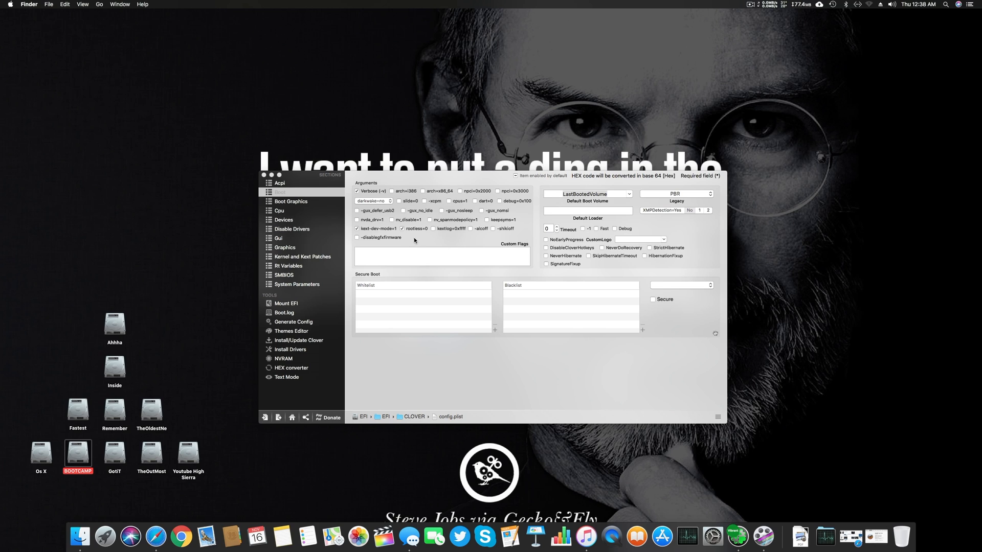
# Show Boot Graphics settings: background color 0x80000000, HiDPI, flagstate and UIScale at 0.
pyautogui.click(292, 201)
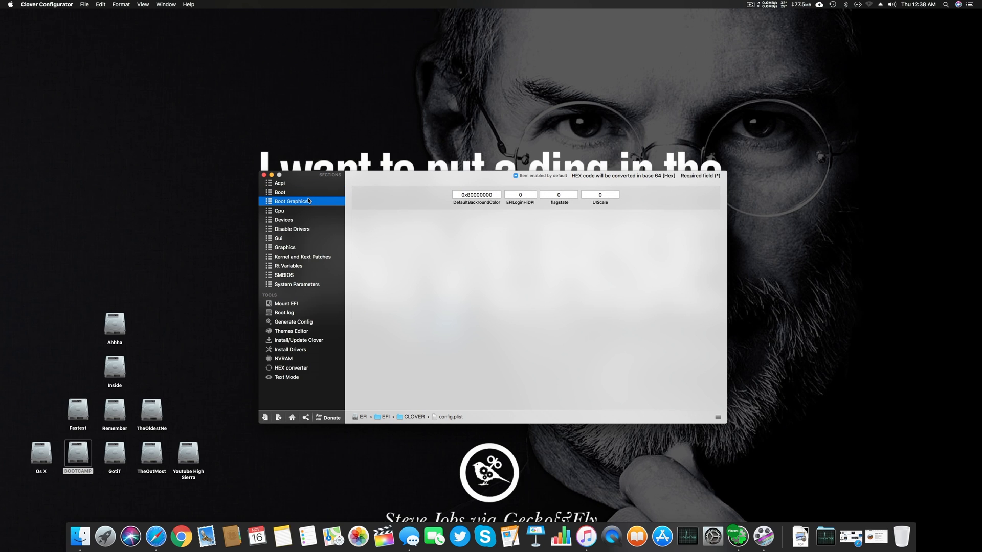
pyautogui.click(280, 192)
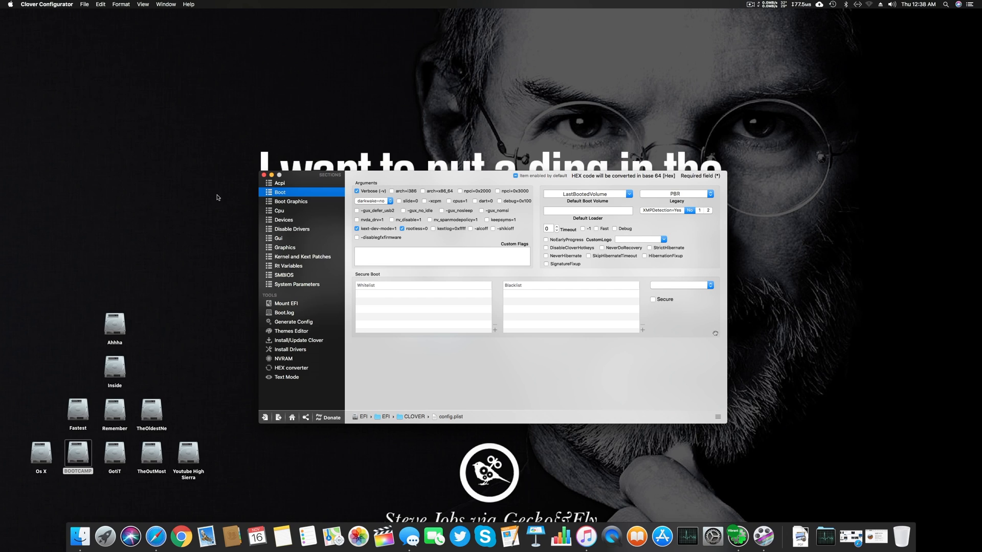
pyautogui.moveTo(308, 204)
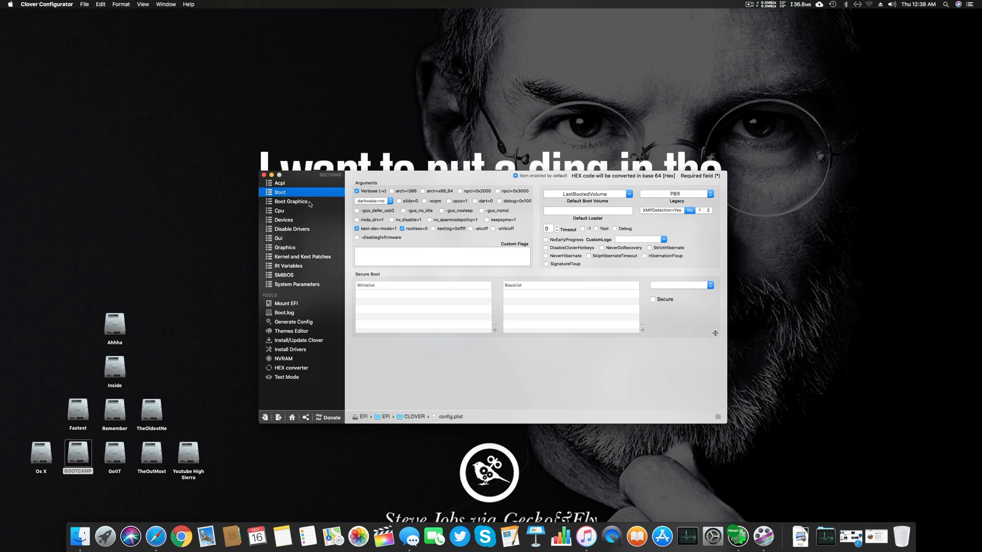
pyautogui.click(291, 201)
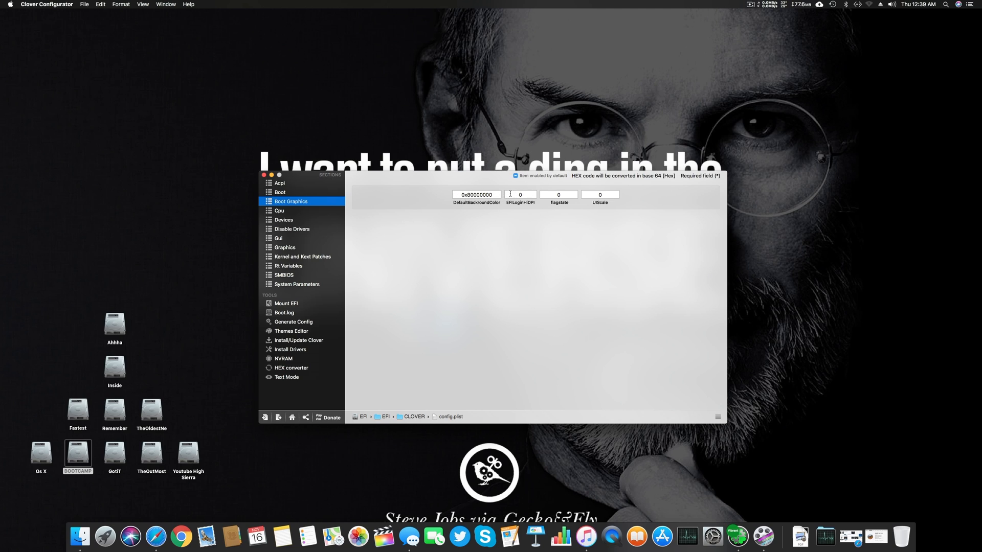
pyautogui.moveTo(610, 193)
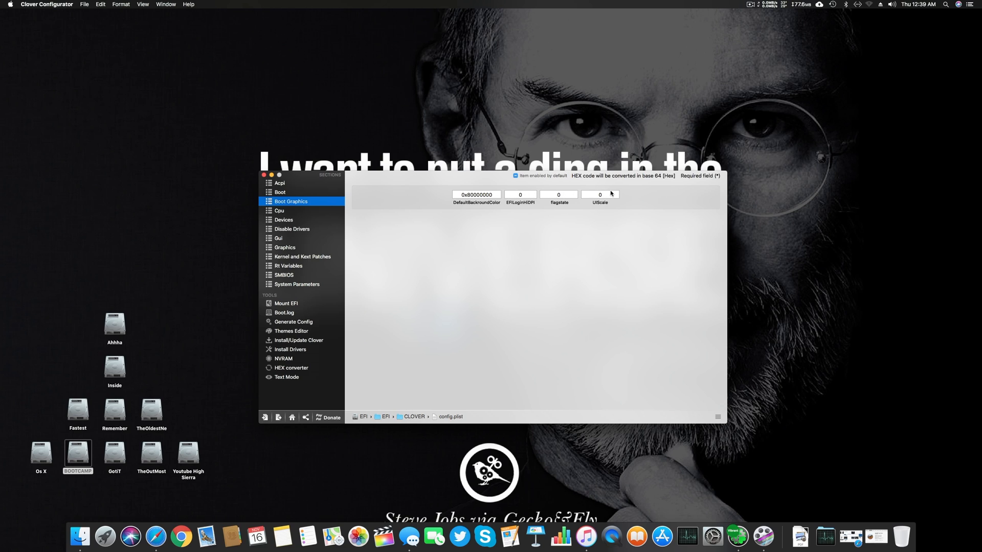
# Show the Cpu section and check frequency 4,600 MHz and type 0x0605.
pyautogui.click(279, 211)
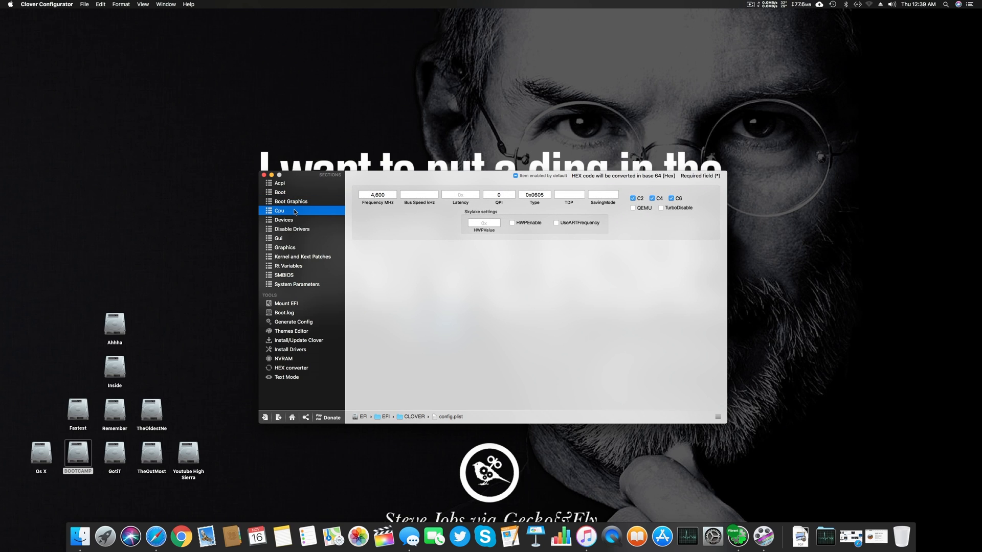
pyautogui.moveTo(413, 195)
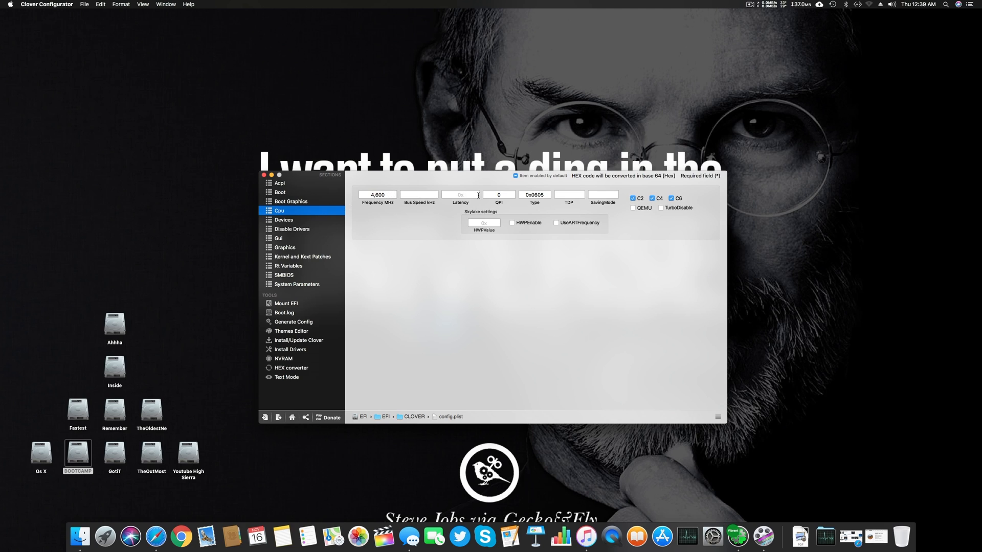
pyautogui.moveTo(388, 203)
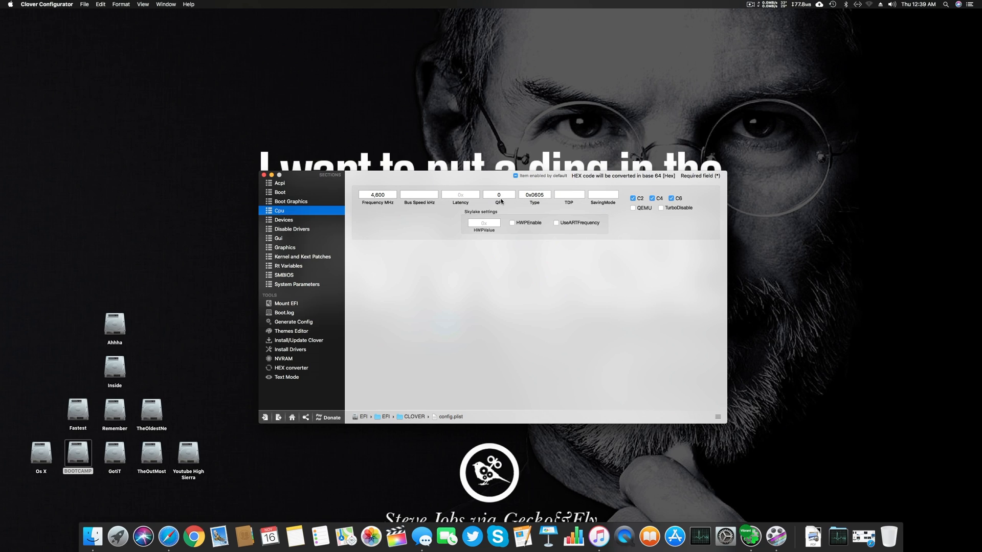
pyautogui.click(533, 195)
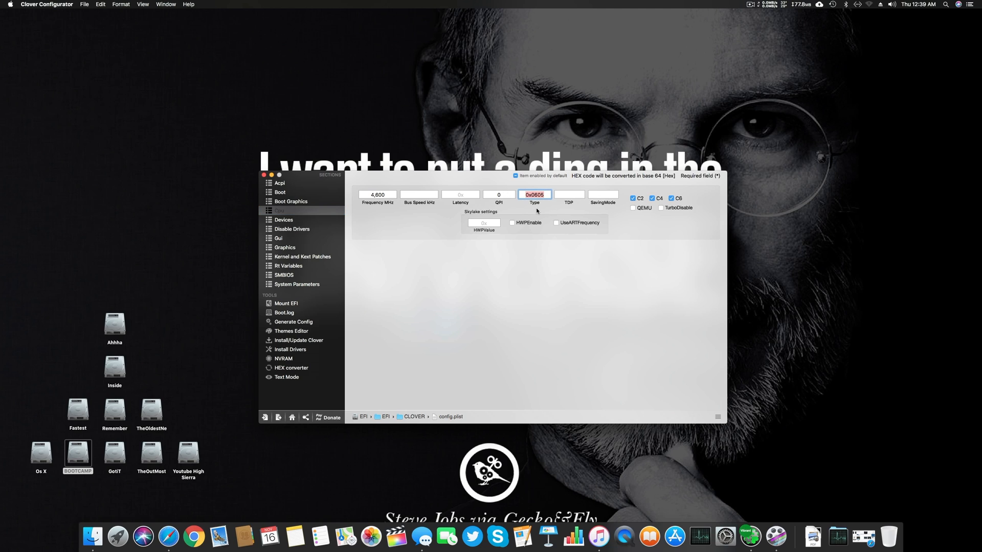
pyautogui.moveTo(553, 210)
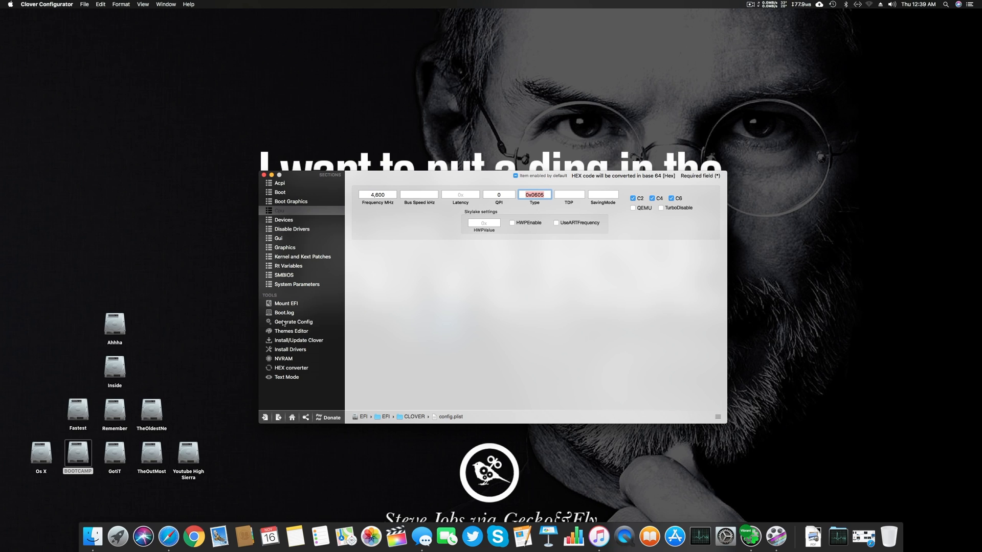
# Generate config-generate.plist on the desktop with the config generation tool.
pyautogui.click(293, 321)
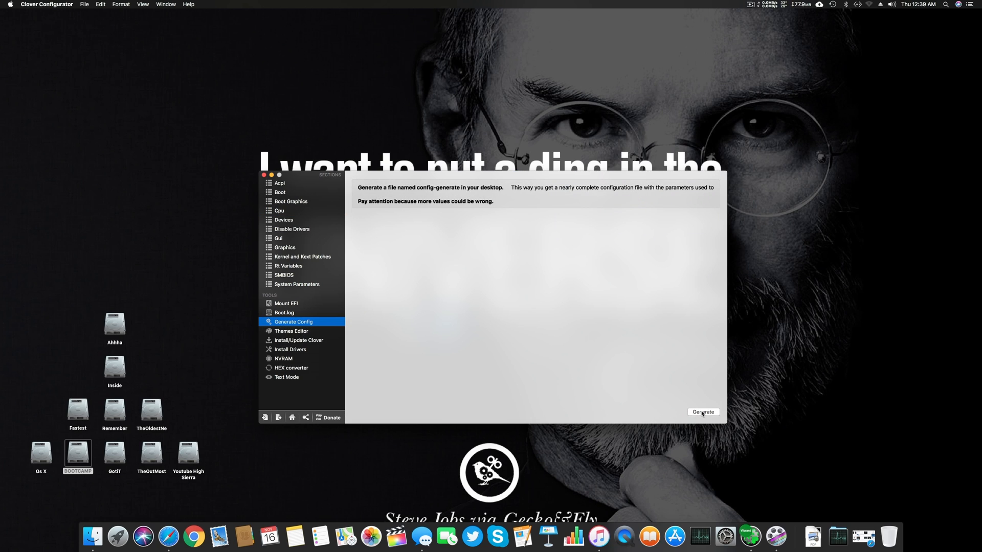
pyautogui.click(703, 412)
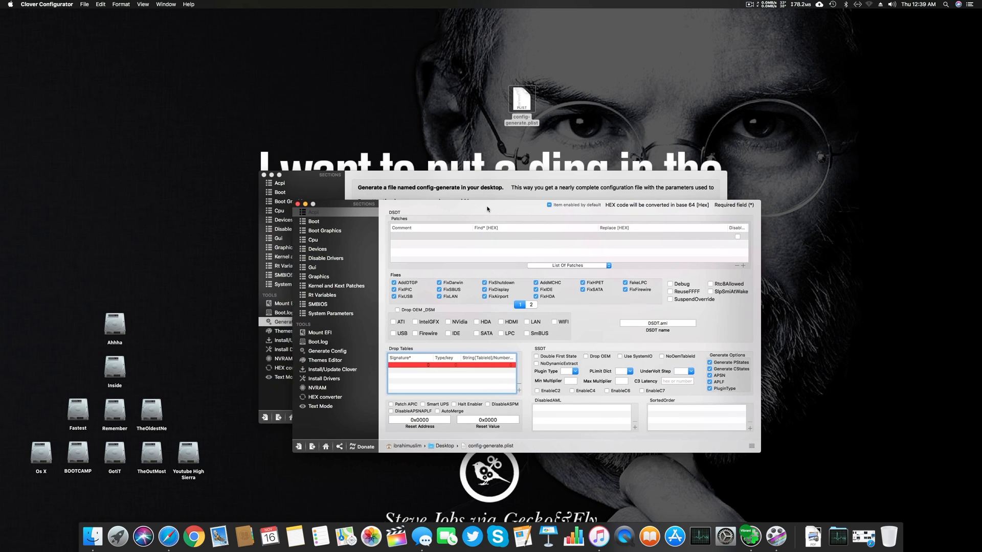
# Review the generated config's Boot and Boot Graphics settings, then show its Acpi section.
pyautogui.click(314, 221)
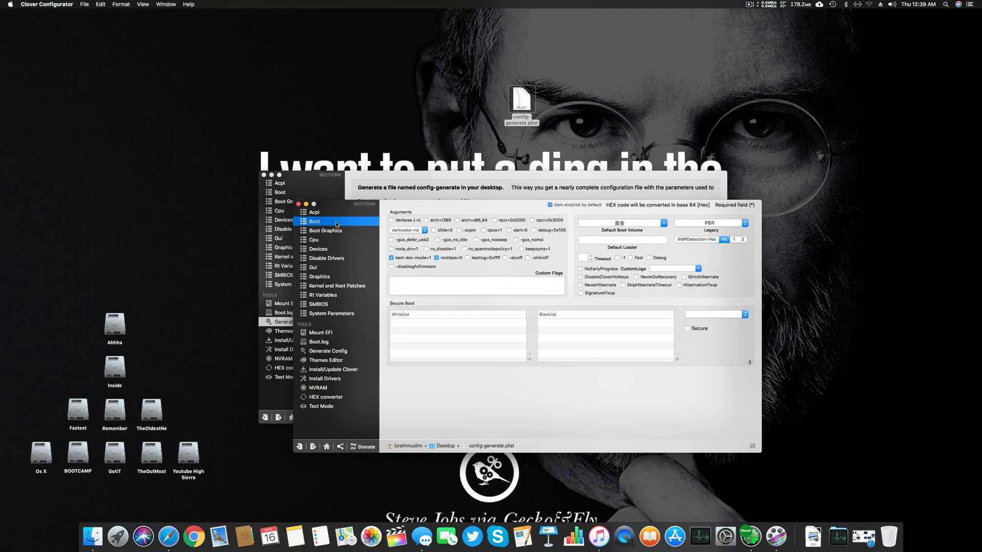
pyautogui.moveTo(379, 232)
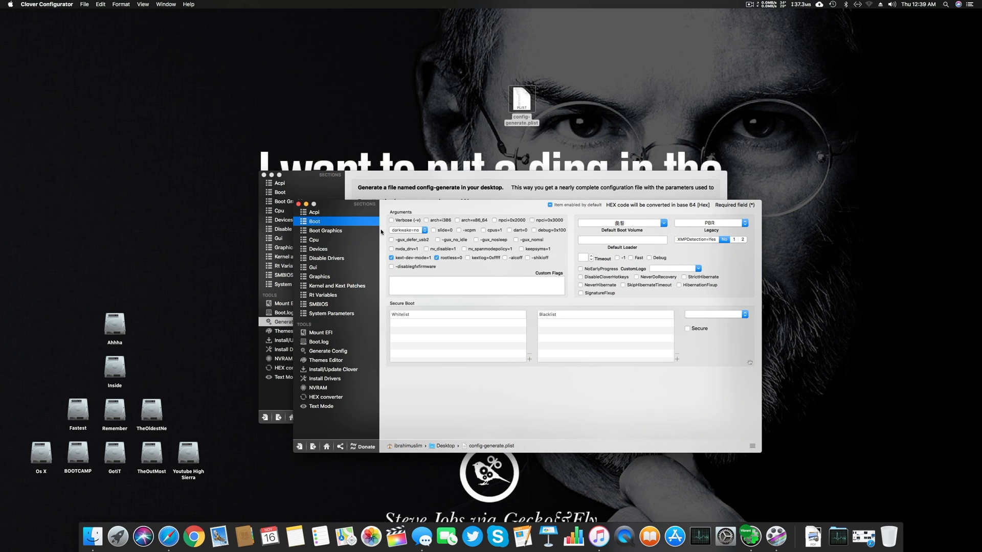
pyautogui.click(325, 231)
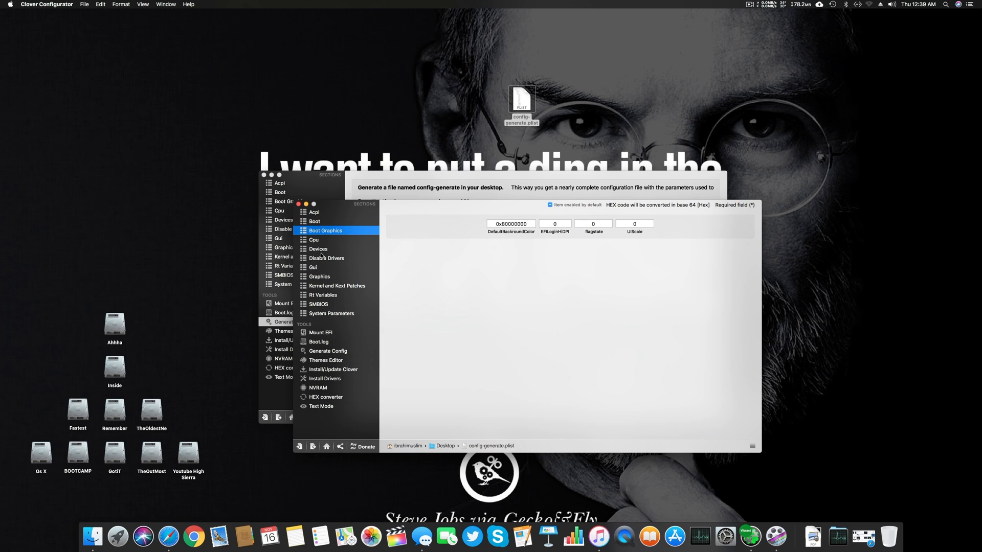
pyautogui.click(314, 221)
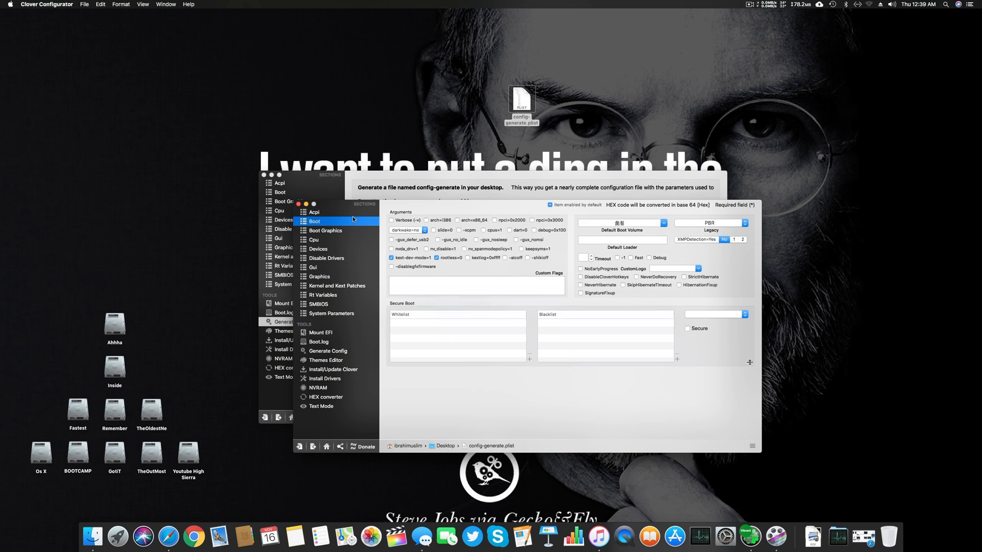
pyautogui.click(313, 212)
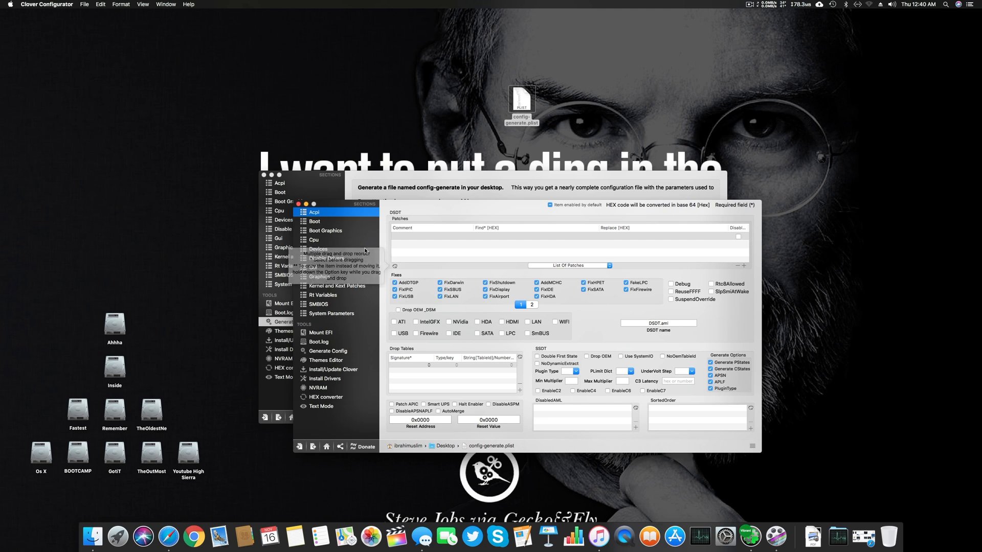
# Compare the generated config's Cpu settings, including SavingMode 255, then show its Devices section.
pyautogui.click(313, 240)
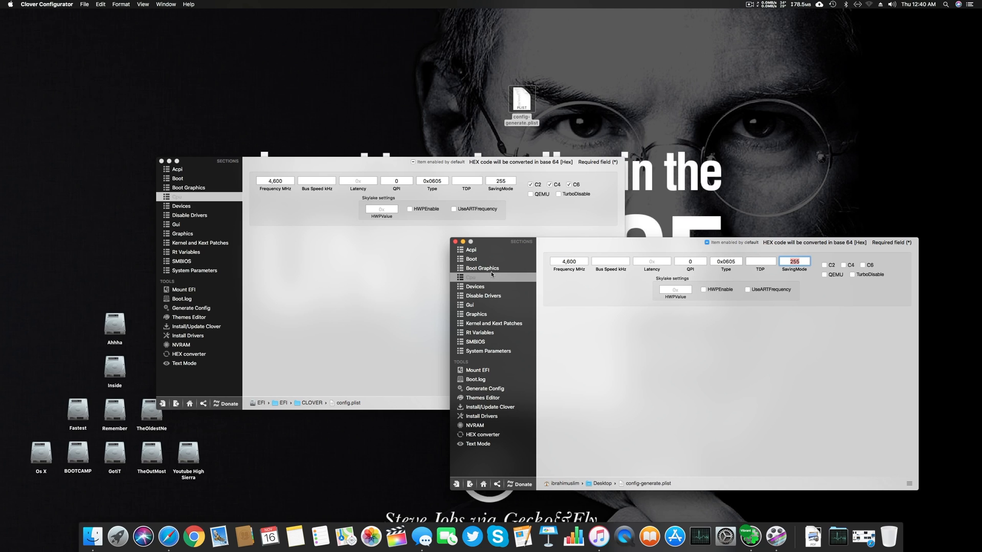
pyautogui.click(474, 287)
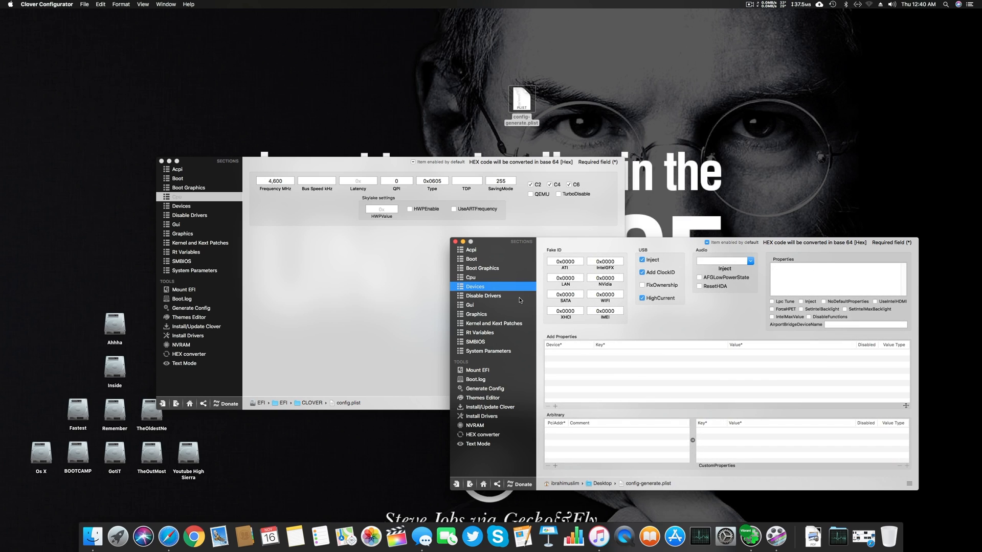
pyautogui.moveTo(572, 239)
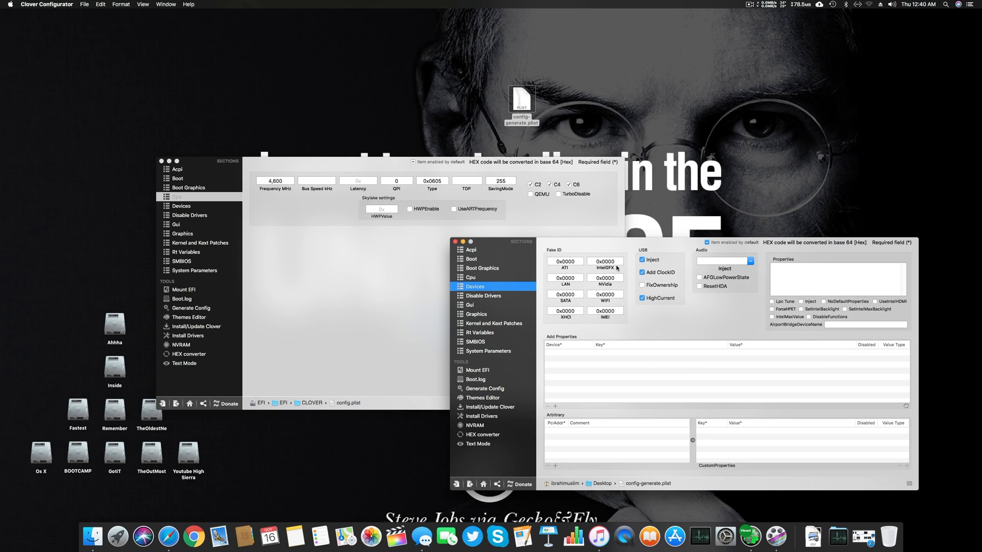
# Check audio Inject 7 and ResetHDA in Devices, view the HDAS-to-HDEF ACPI rename, then return.
pyautogui.click(178, 196)
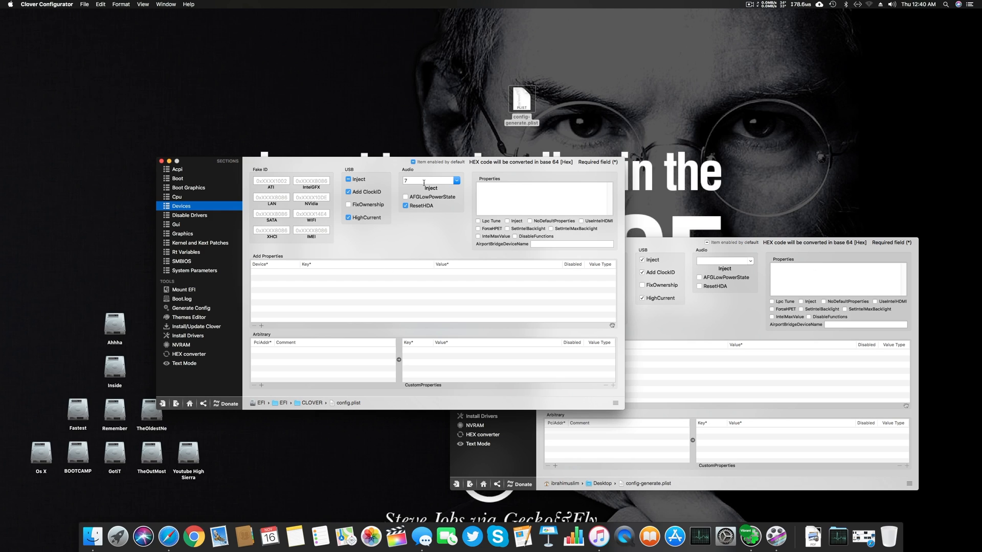
pyautogui.click(427, 180)
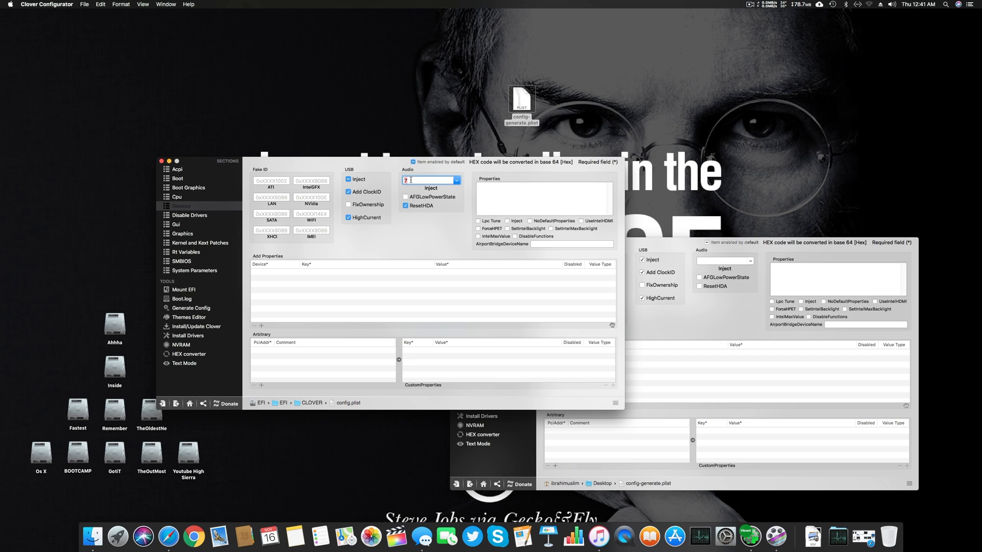
pyautogui.click(178, 169)
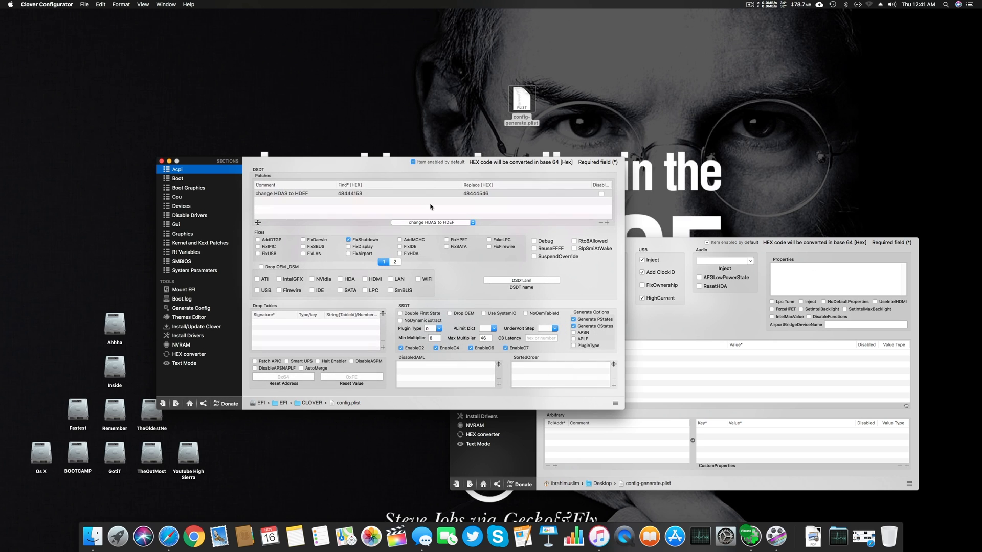
pyautogui.click(181, 206)
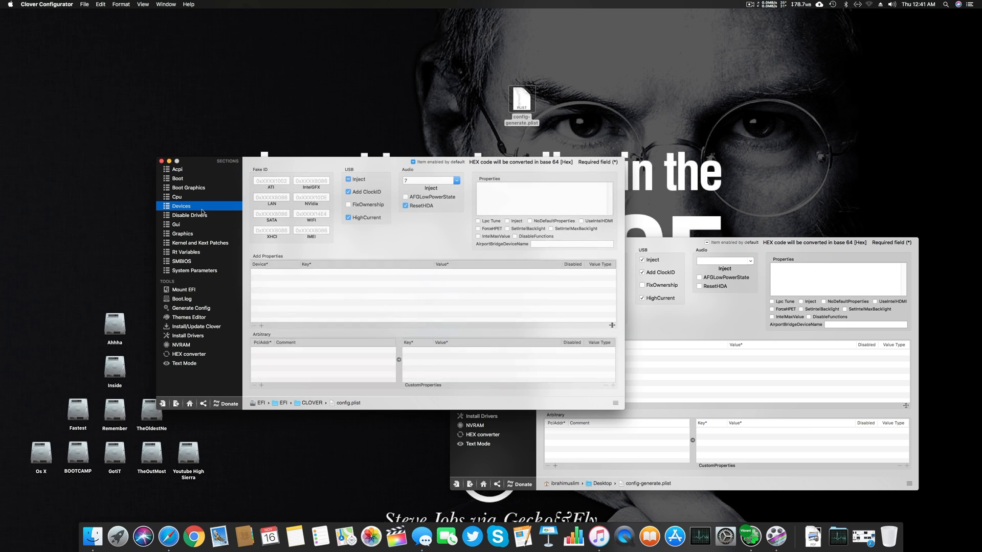
# Review disabled drivers, confirm the 2560x1440 GUI resolution, reposition the window, and view Graphics.
pyautogui.click(189, 215)
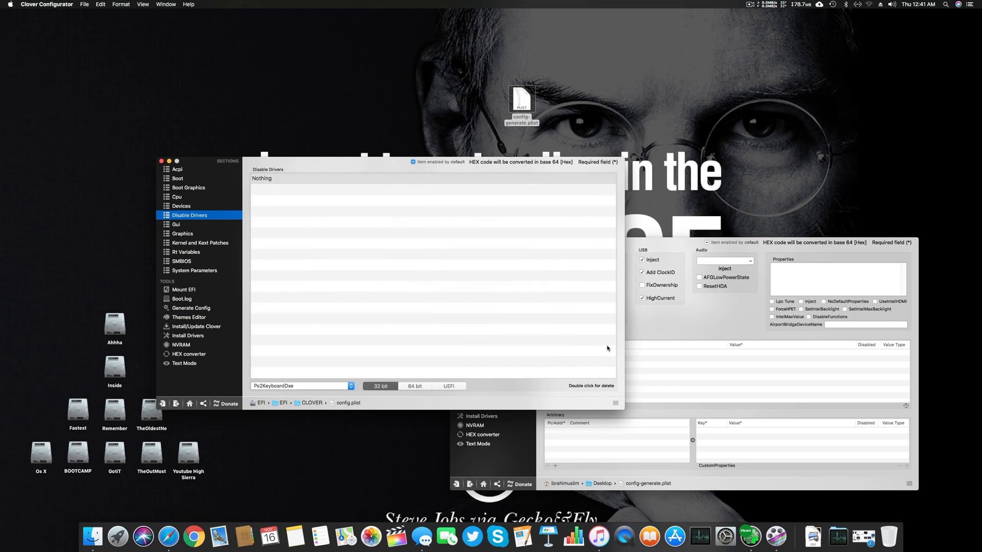
pyautogui.click(176, 224)
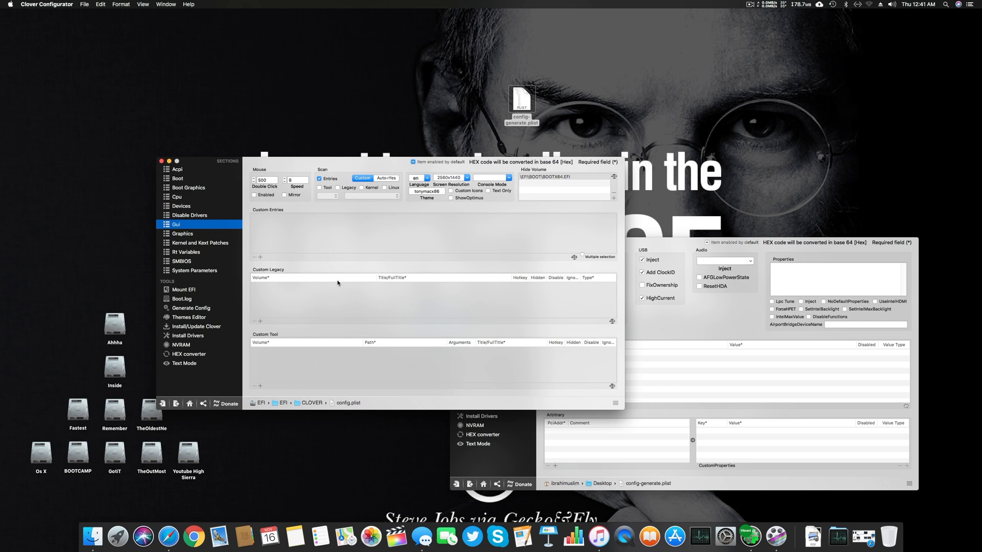
pyautogui.click(449, 178)
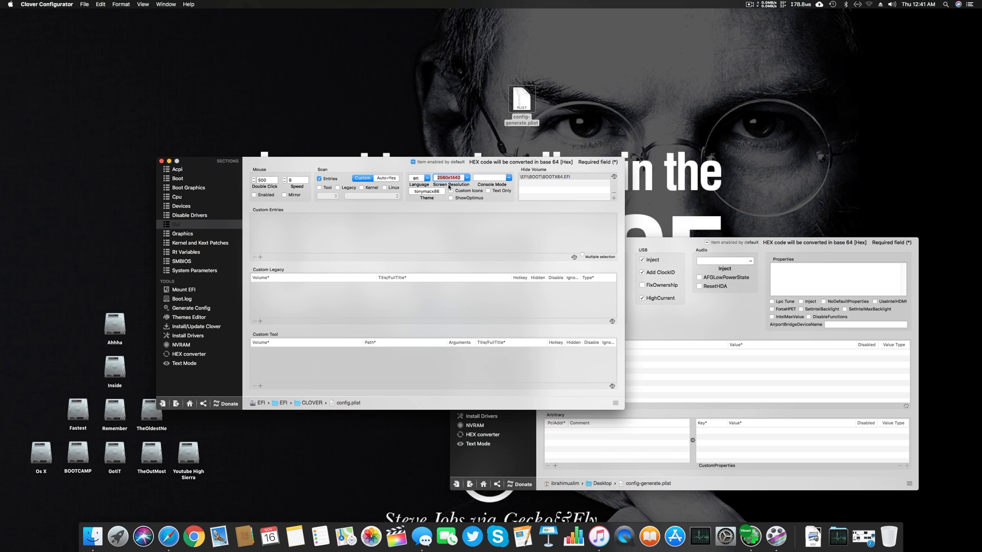
pyautogui.moveTo(388, 161); pyautogui.dragTo(382, 195)
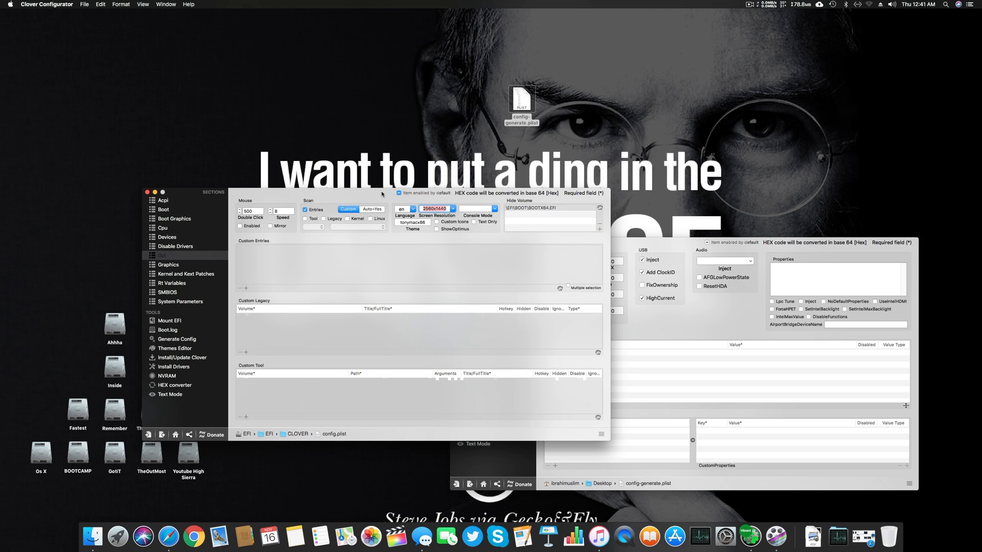
pyautogui.moveTo(478, 233)
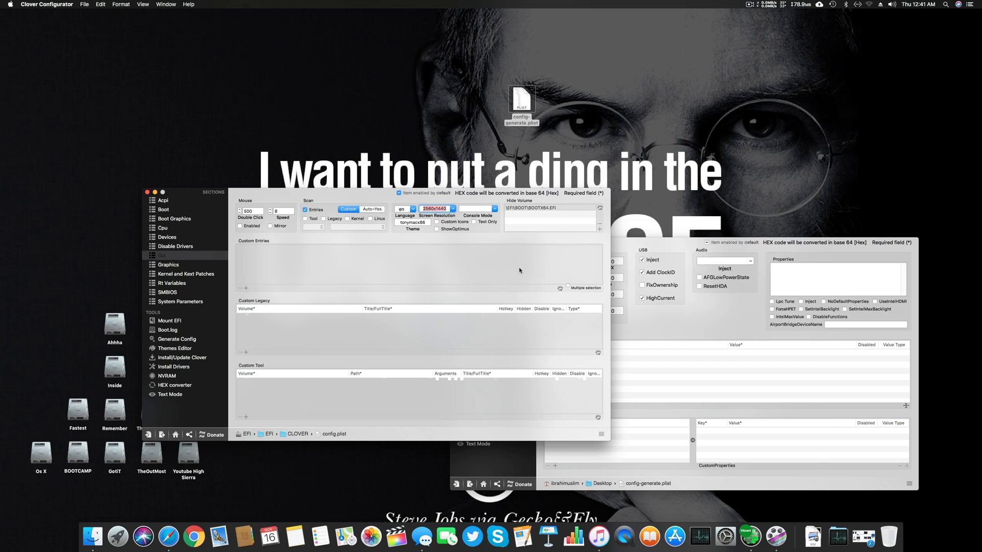
pyautogui.moveTo(463, 270)
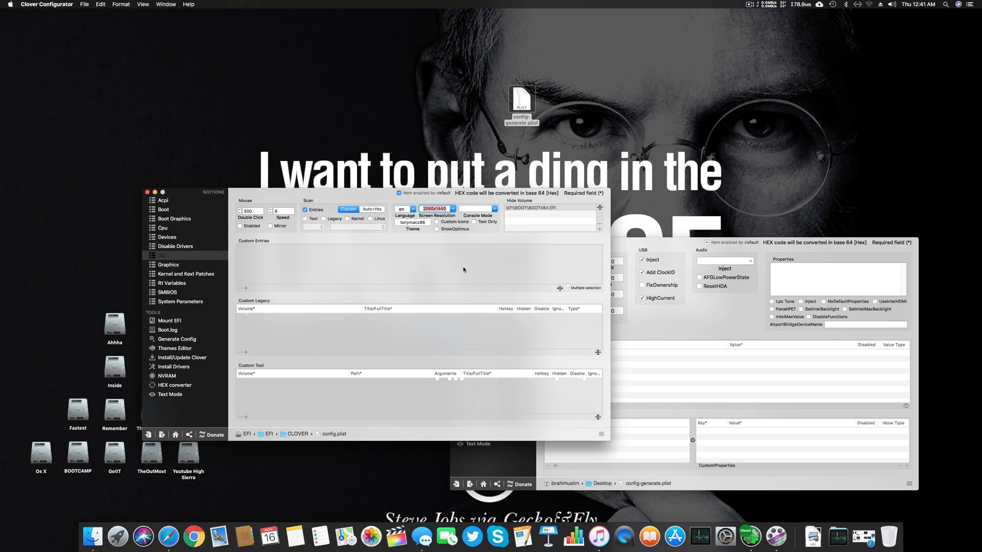
pyautogui.moveTo(221, 260)
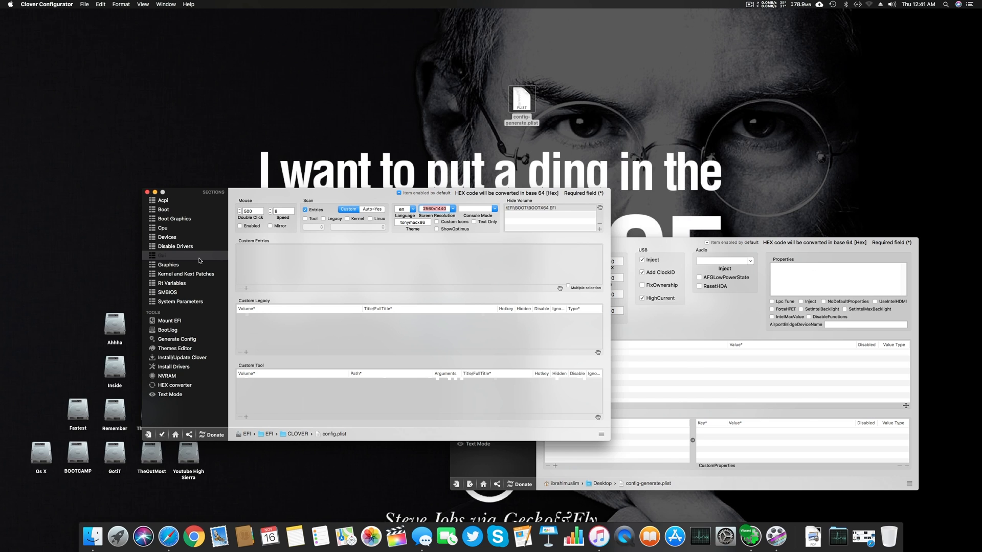
pyautogui.click(168, 264)
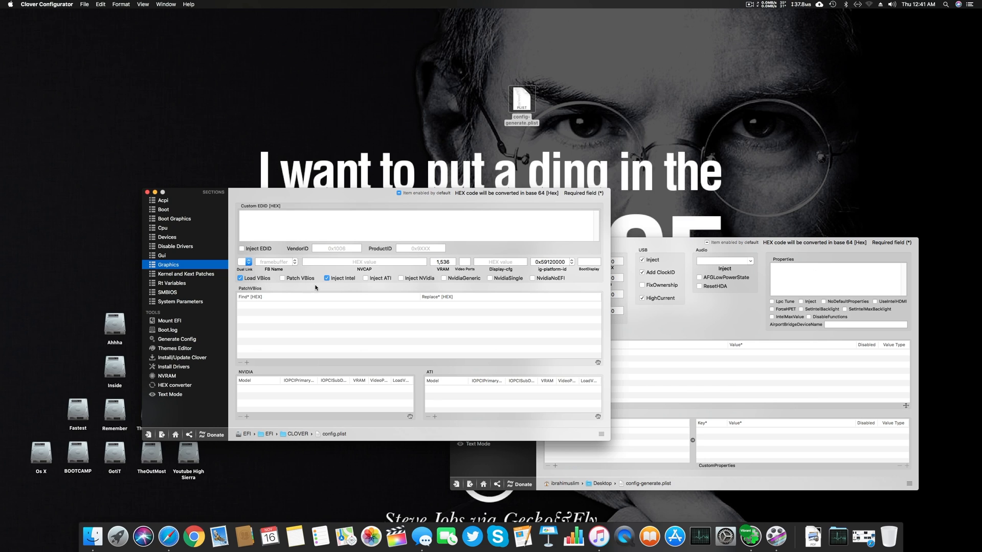
# Compare Inject Intel, VRAM 1,536 and ig-platform-id 0x59120000 across both configs' Graphics.
pyautogui.click(475, 286)
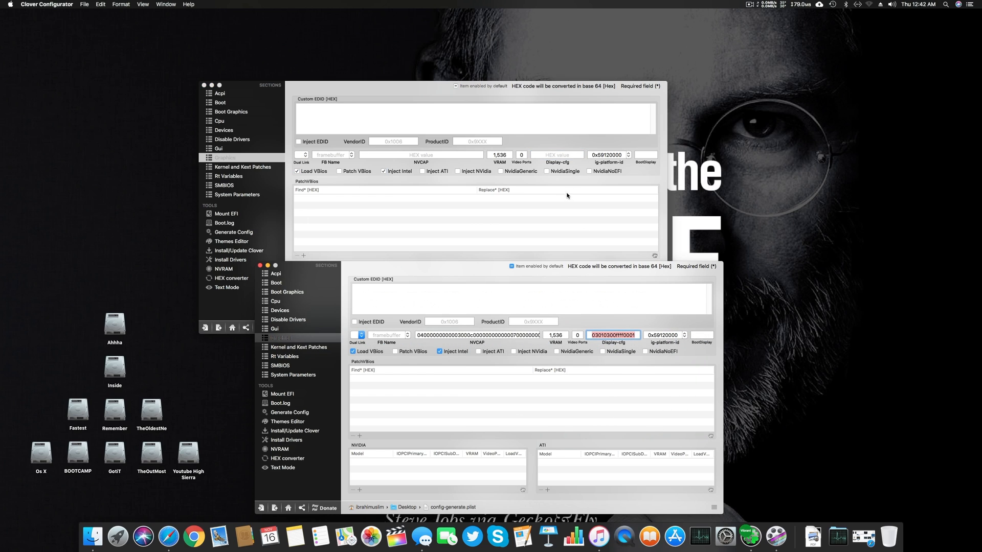
pyautogui.moveTo(572, 181)
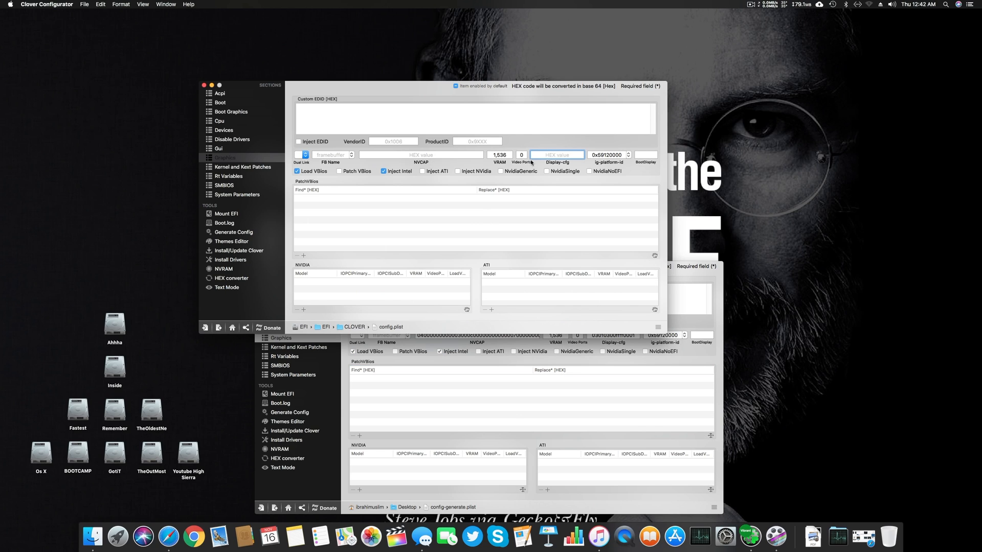
pyautogui.moveTo(623, 161)
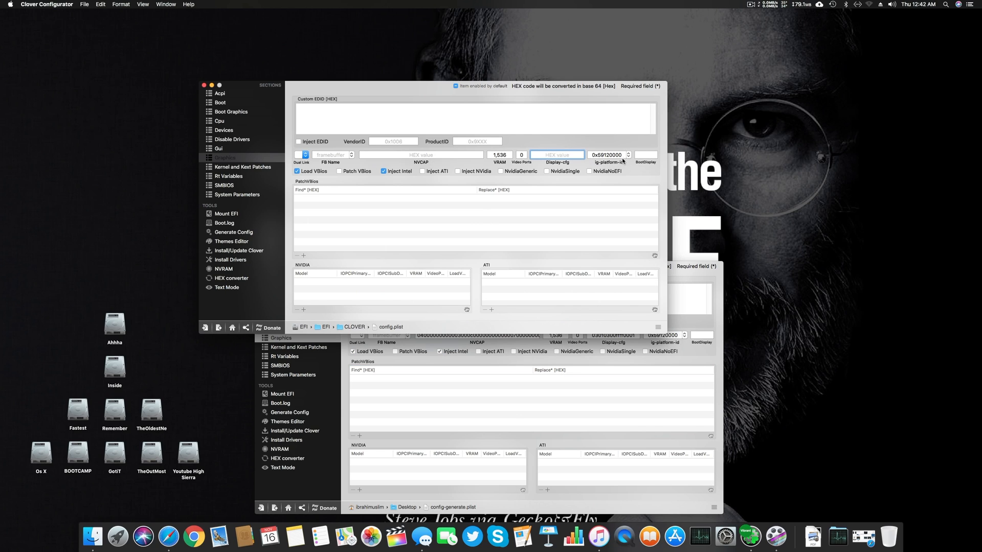
pyautogui.click(627, 154)
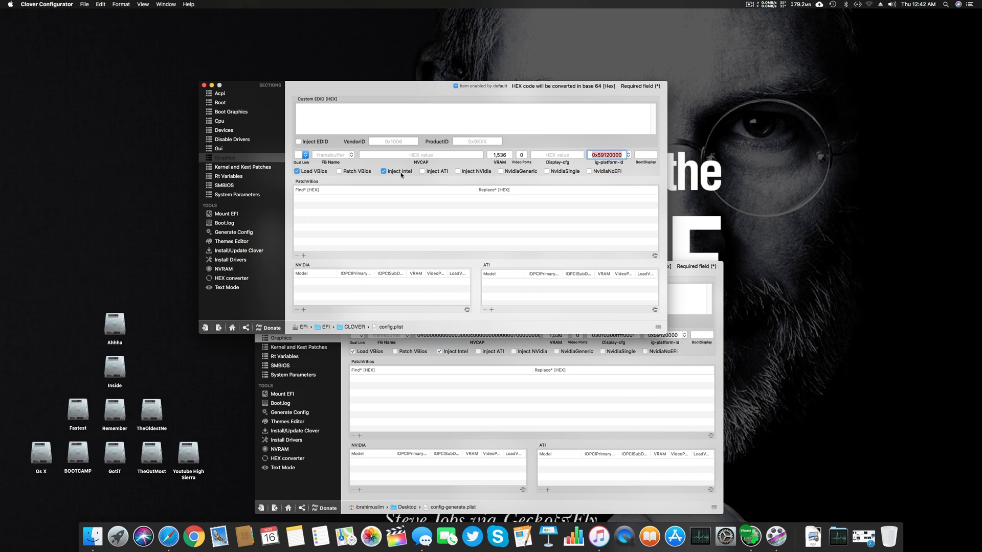
pyautogui.moveTo(255, 174)
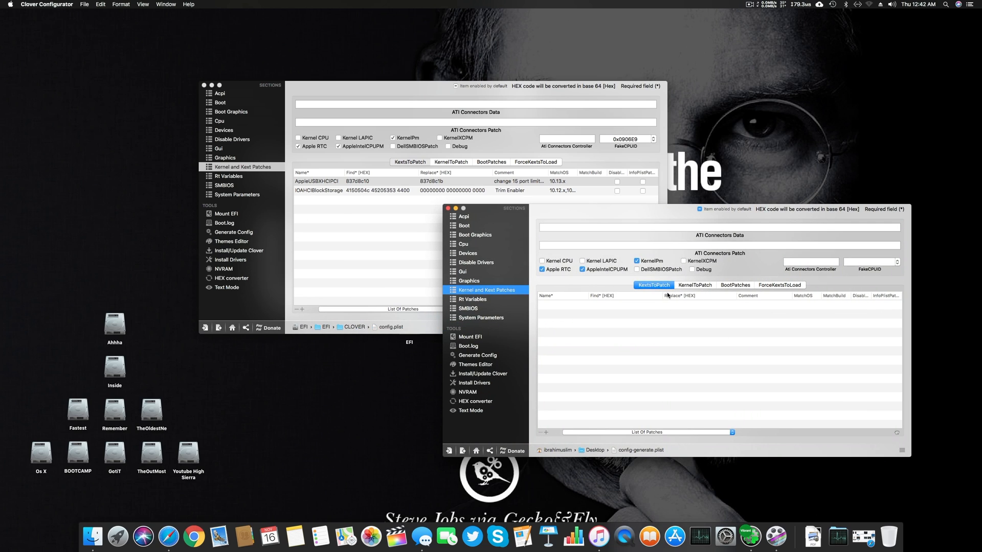
pyautogui.moveTo(472, 246)
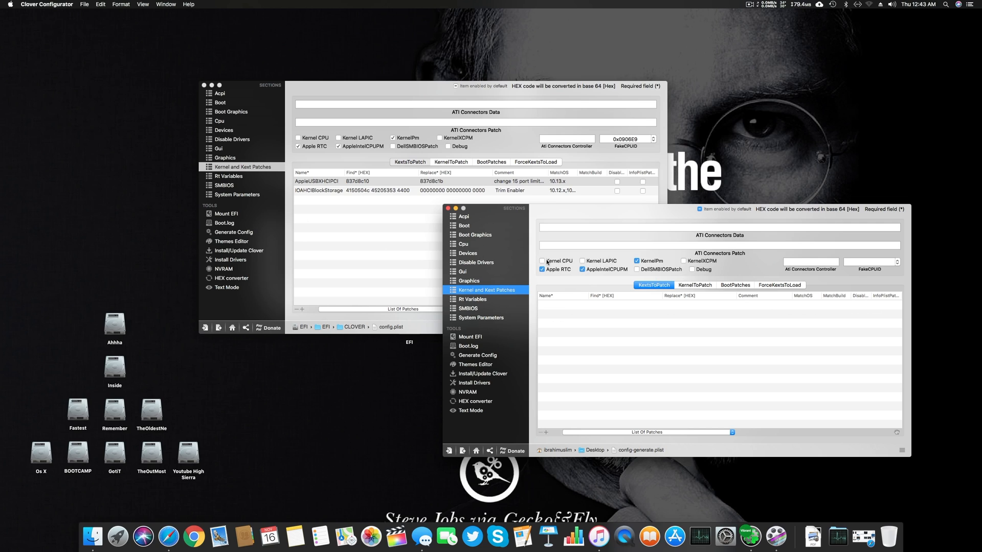
pyautogui.moveTo(602, 278)
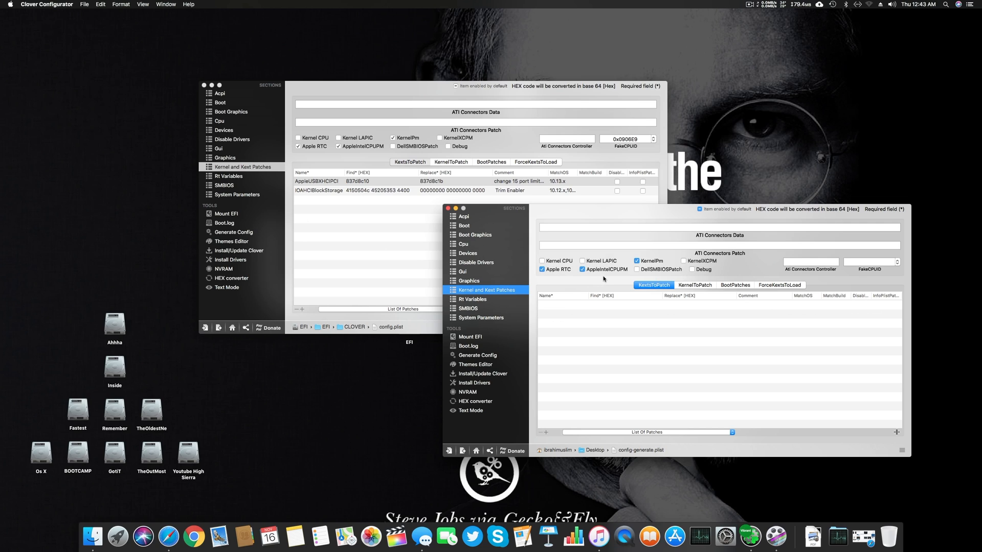
pyautogui.moveTo(525, 275)
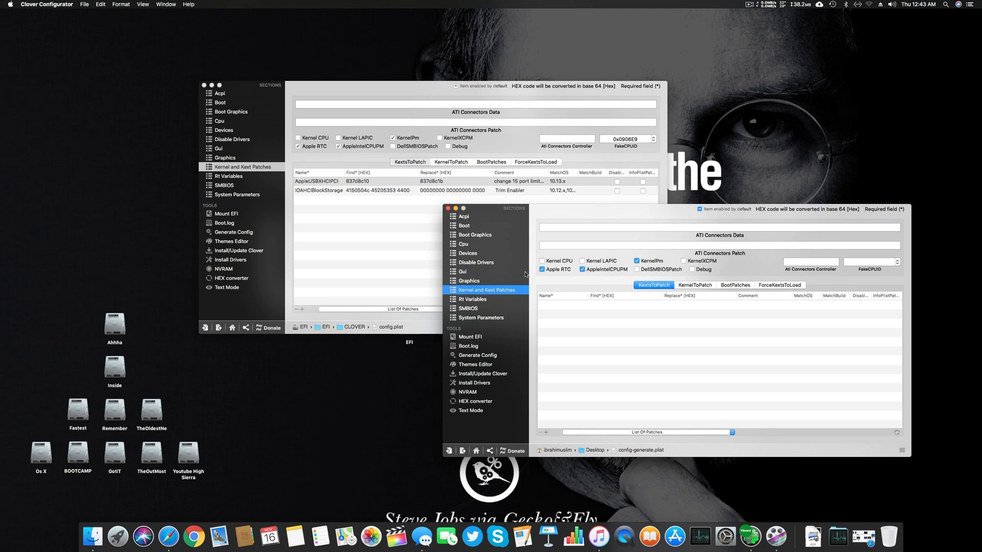
pyautogui.click(319, 181)
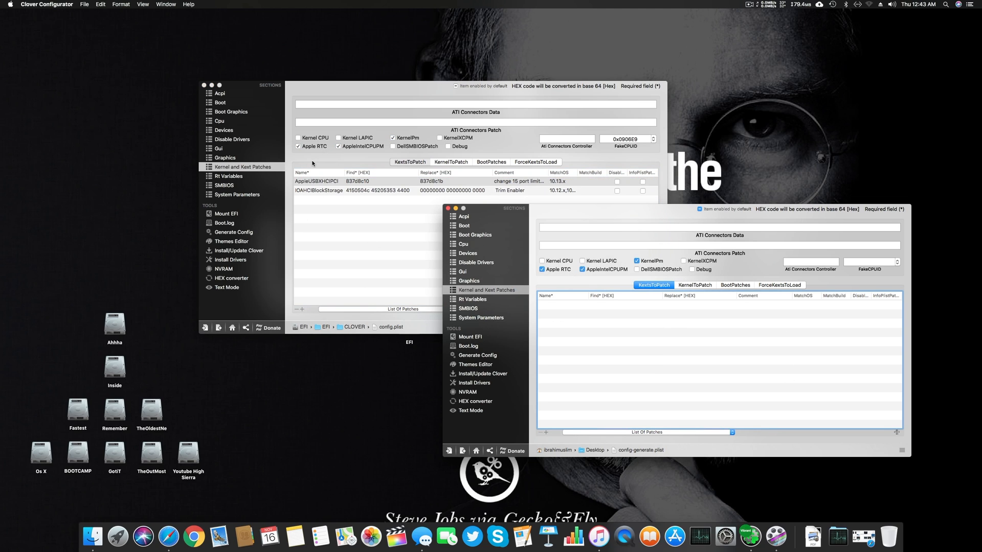
pyautogui.click(316, 181)
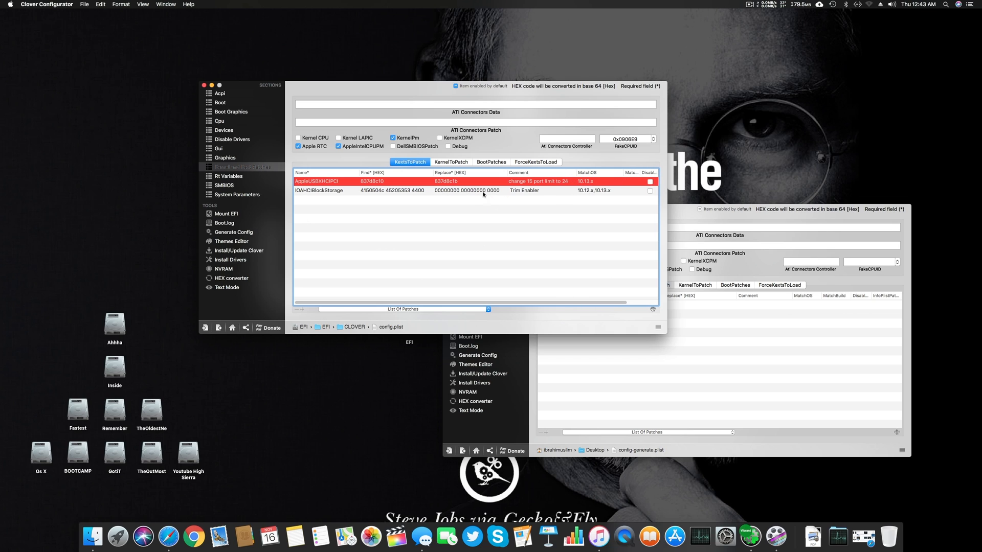
pyautogui.moveTo(482, 189)
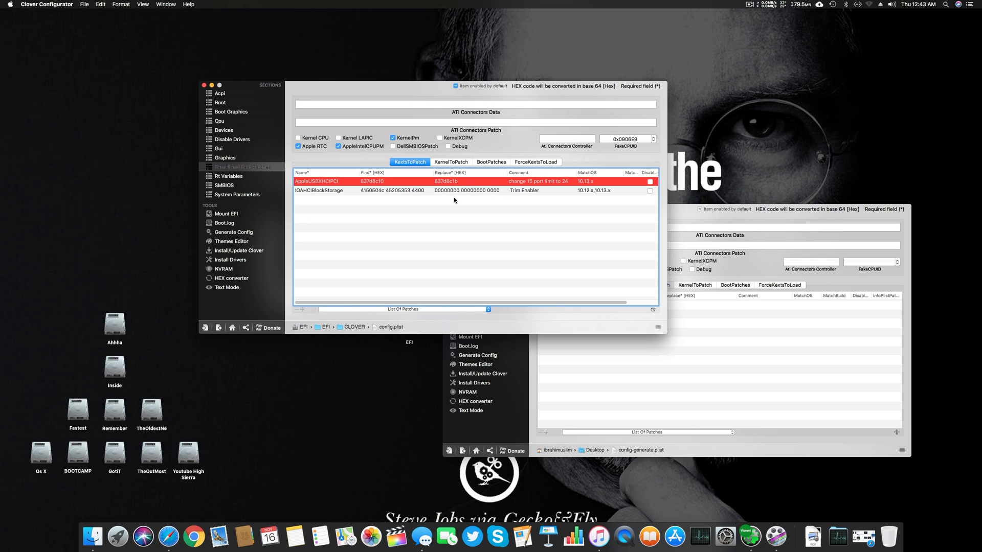
pyautogui.moveTo(517, 198)
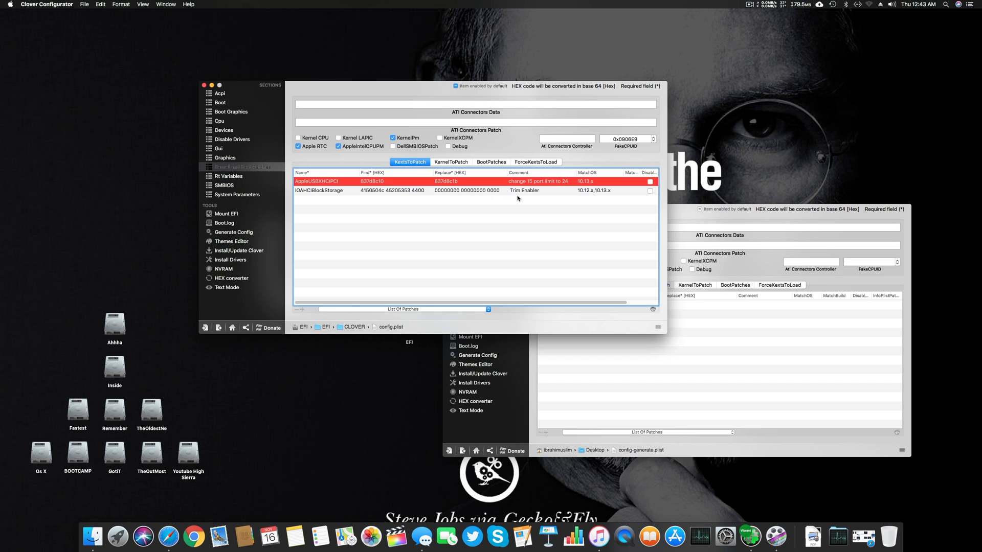
pyautogui.moveTo(588, 193)
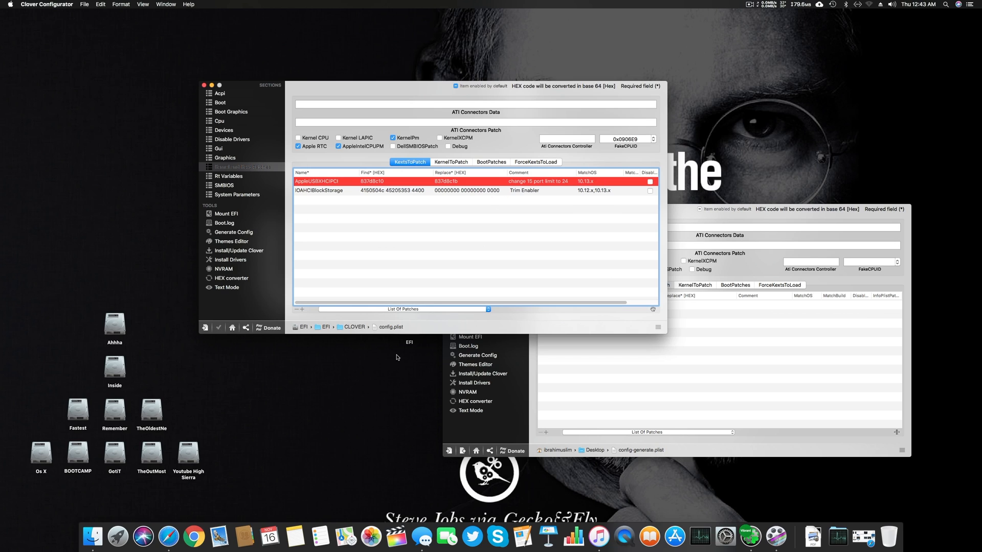
pyautogui.click(488, 309)
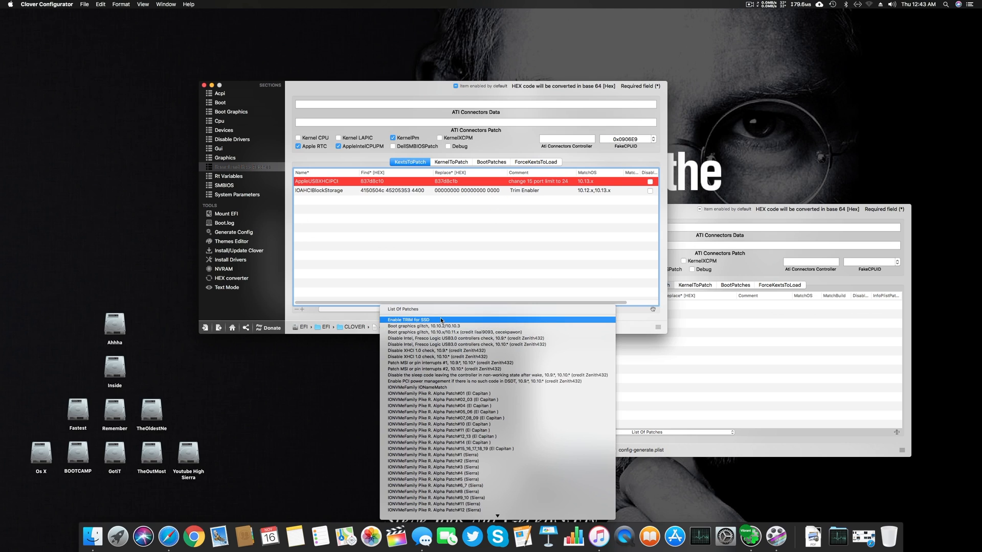
pyautogui.click(408, 320)
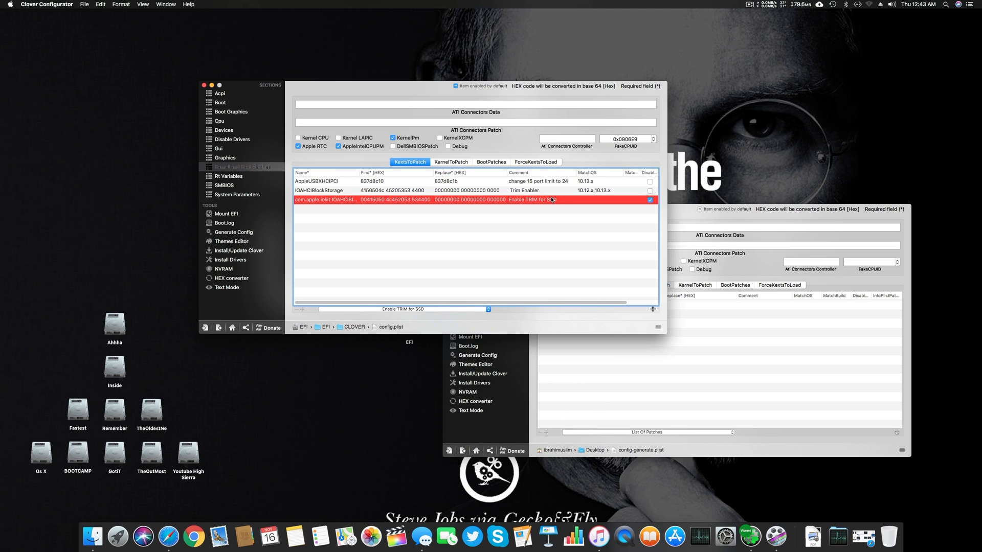
pyautogui.moveTo(550, 207)
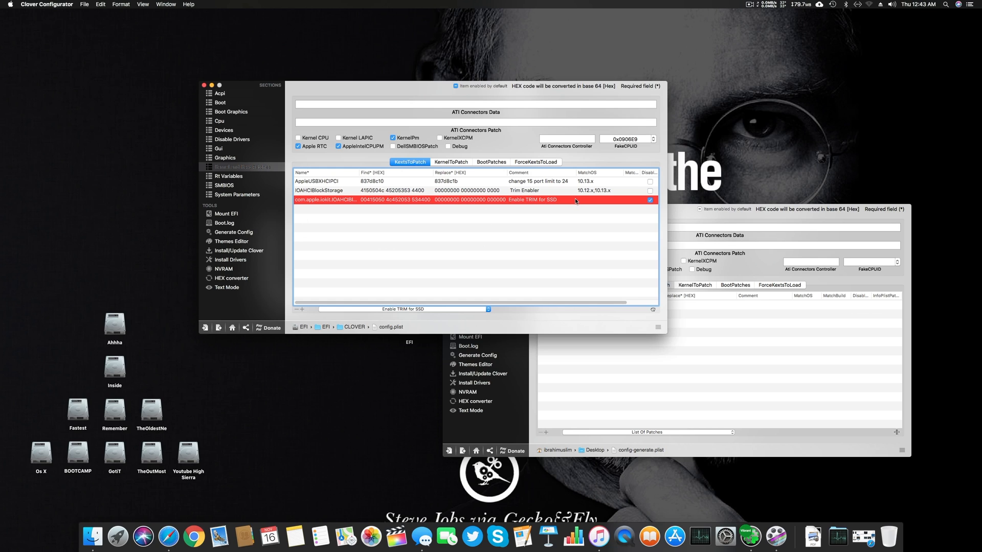
pyautogui.moveTo(306, 338)
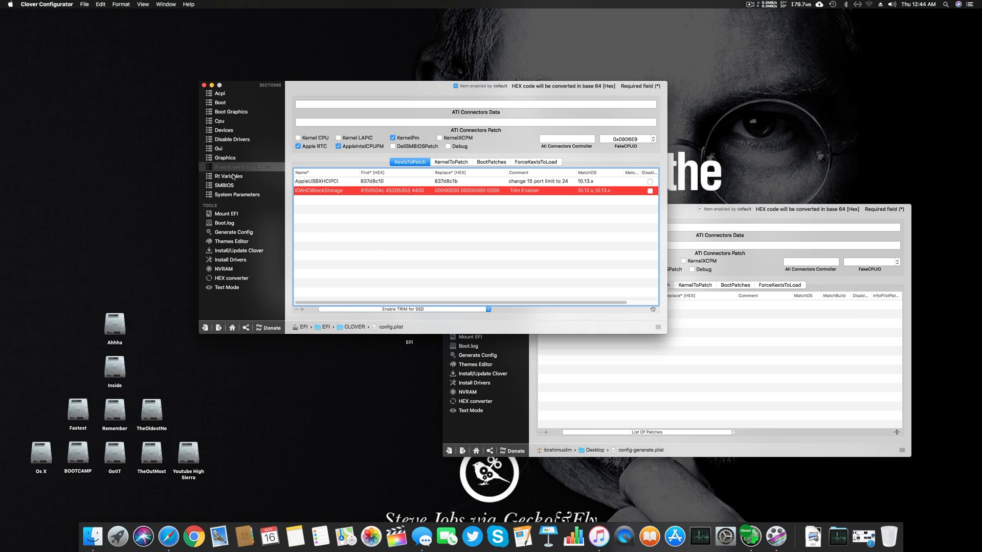
# View Rt Variables and check MLB, BooterConfig 0x0028 and CsrActiveConfig 0x0003.
pyautogui.click(229, 176)
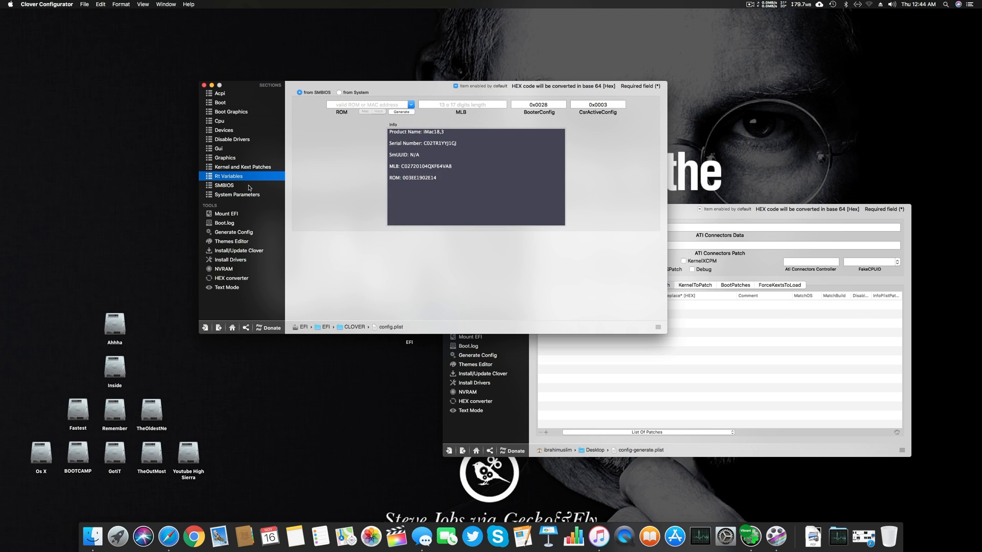
pyautogui.click(462, 104)
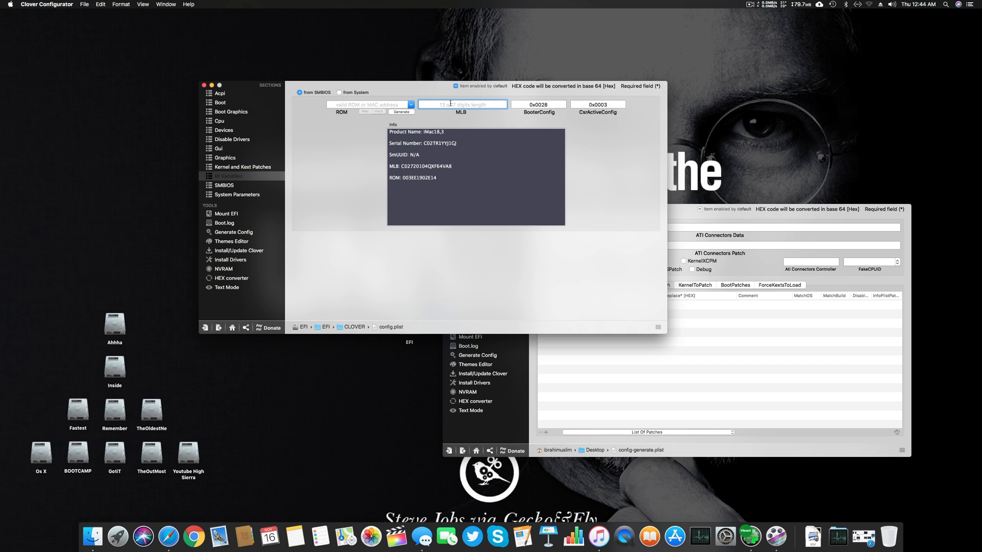
pyautogui.moveTo(448, 78)
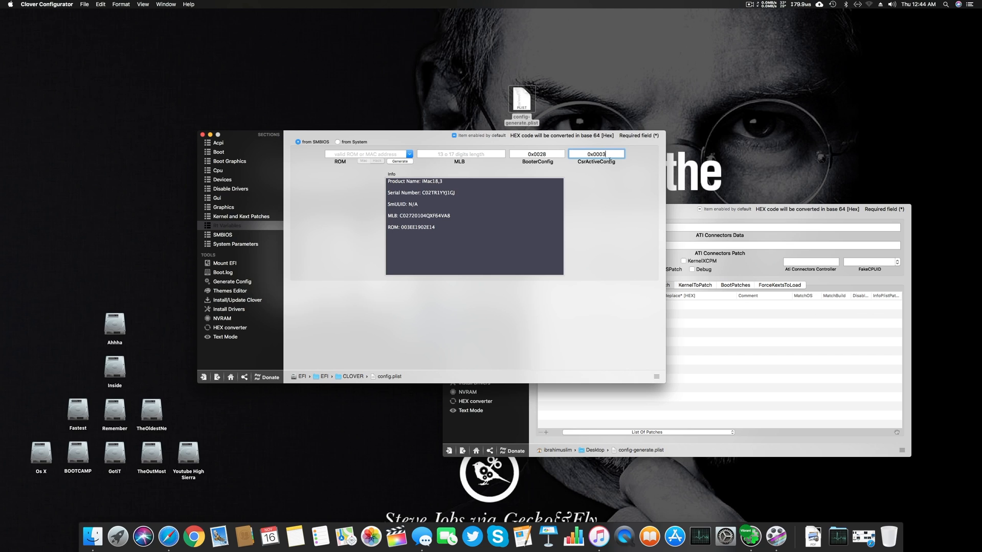
pyautogui.moveTo(257, 240)
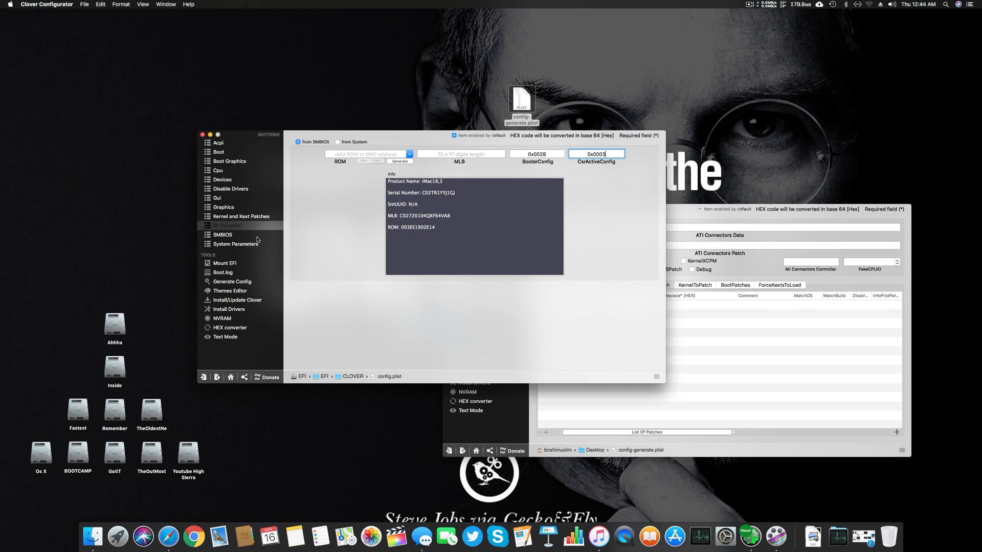
# View the SMBIOS section identifying the machine as an Apple iMac18,3.
pyautogui.click(222, 235)
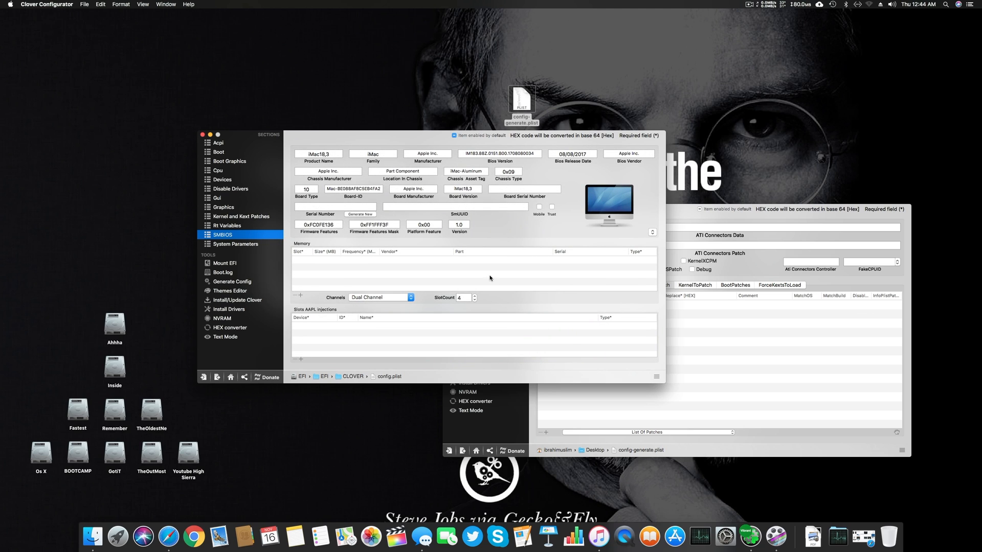
pyautogui.click(317, 153)
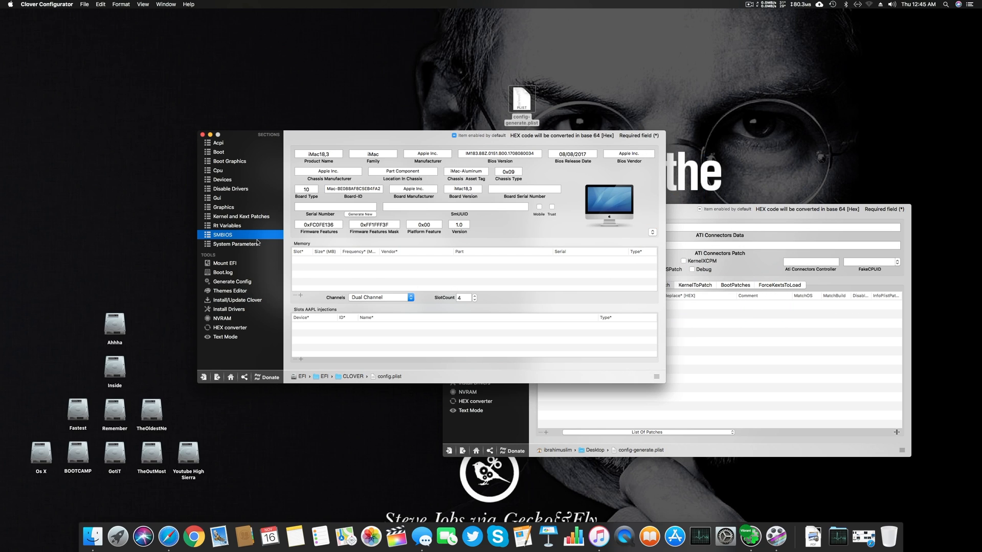
# Show System Parameters with Inject Kexts Yes, Inject System ID and NvidiaWeb on.
pyautogui.click(238, 244)
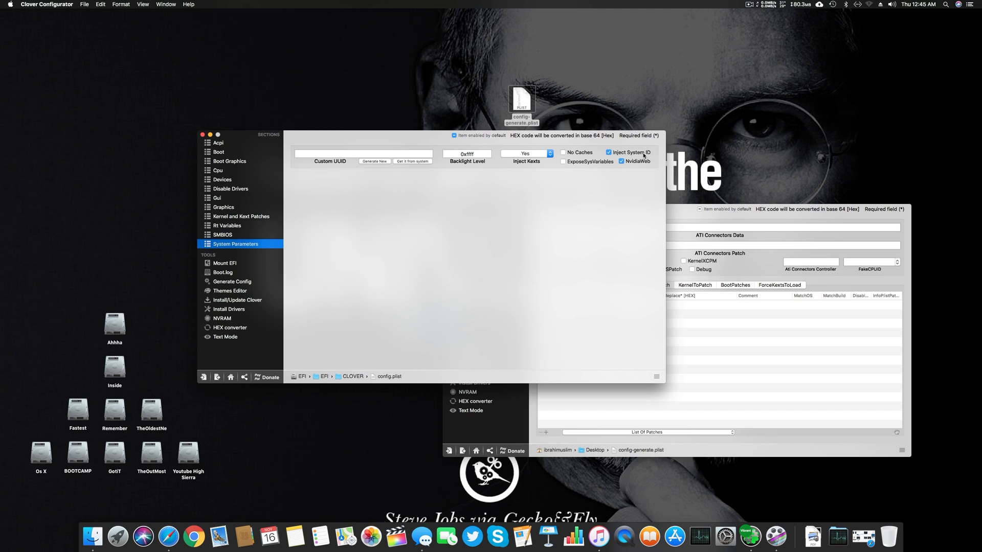
pyautogui.moveTo(645, 167)
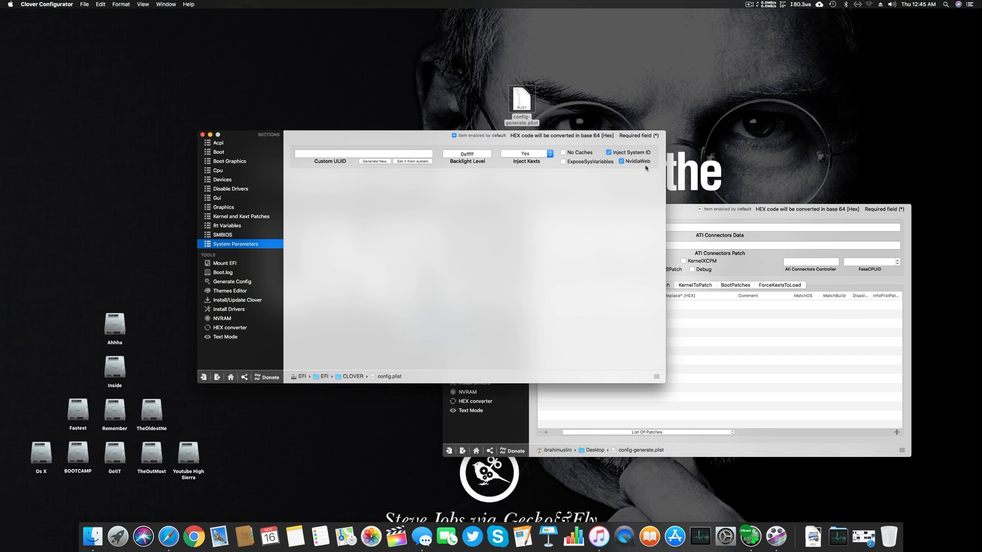
pyautogui.moveTo(241, 318)
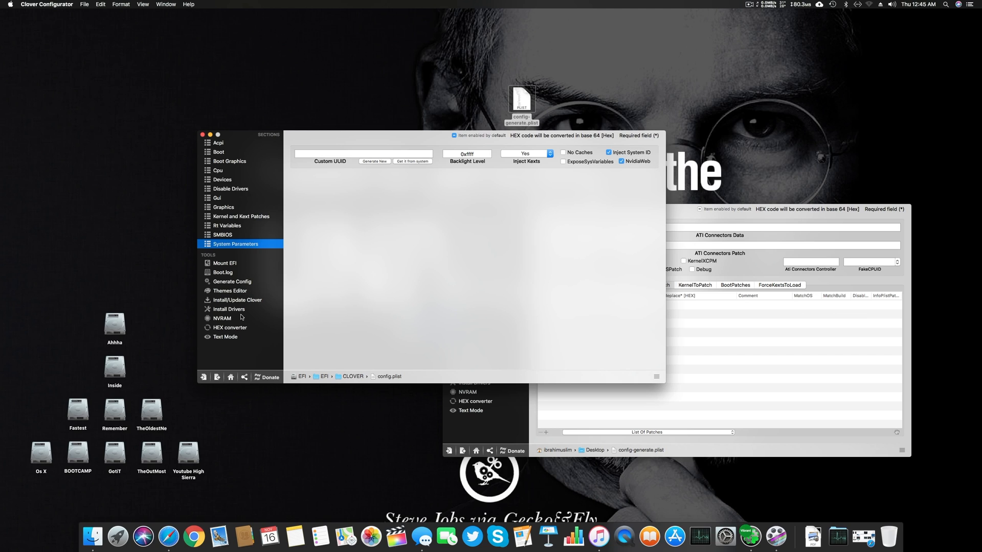
# Browse Install Drivers, glance at Boot Graphics and Gui, then go back to Acpi.
pyautogui.click(238, 308)
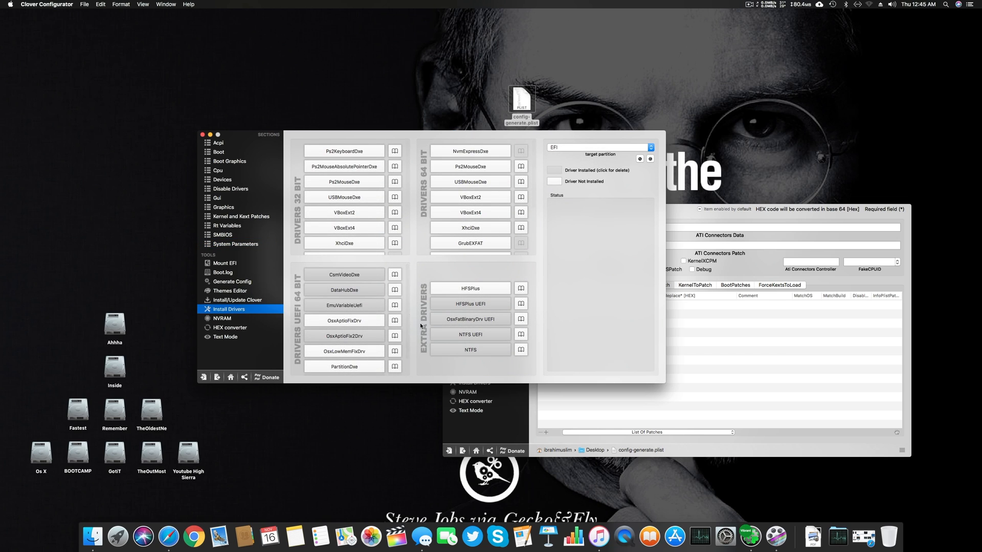
pyautogui.moveTo(370, 289)
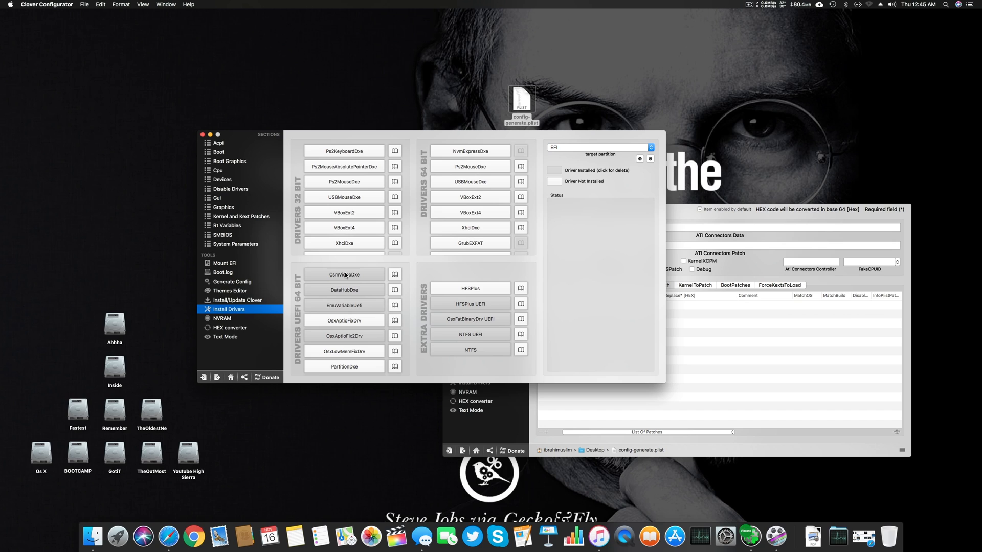
pyautogui.moveTo(396, 286)
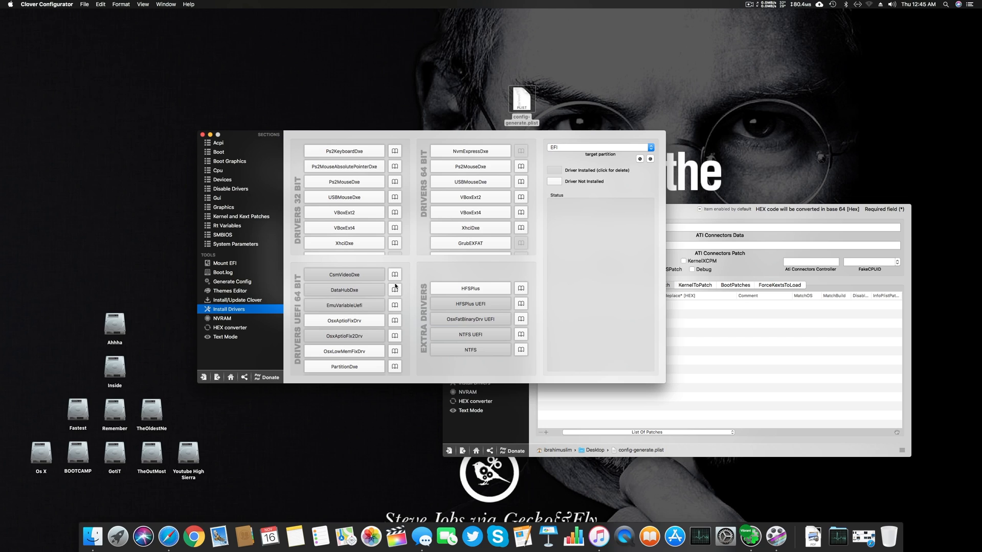
pyautogui.moveTo(321, 273)
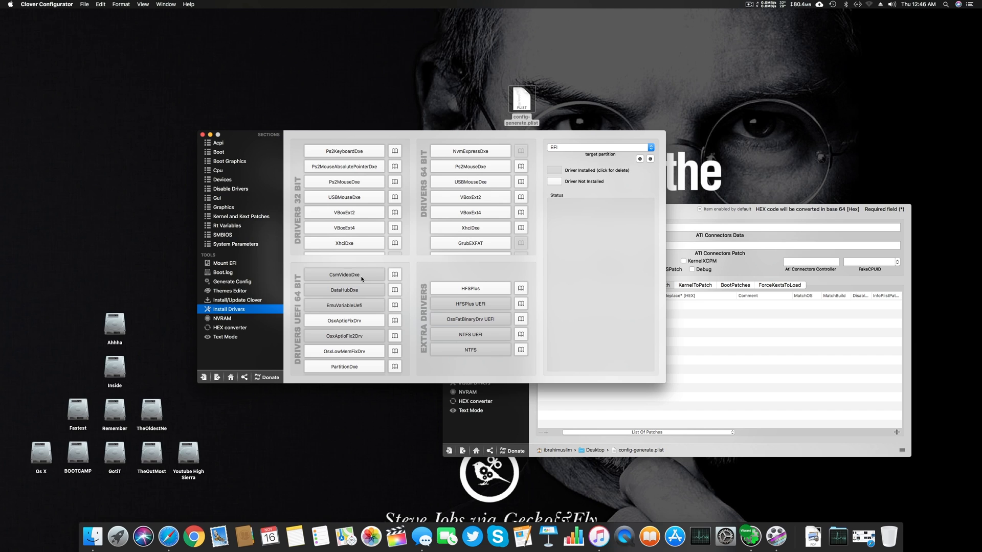
pyautogui.click(229, 161)
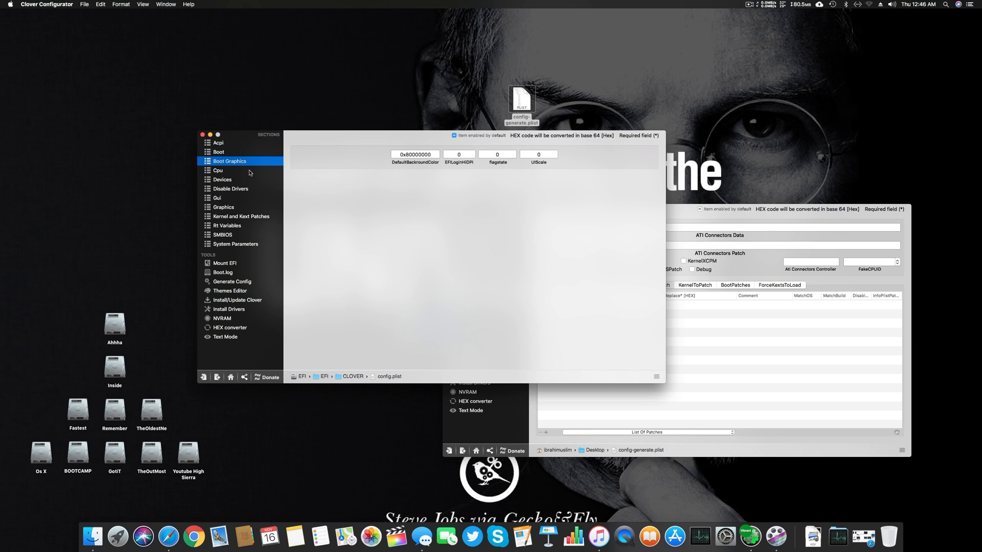
pyautogui.click(217, 198)
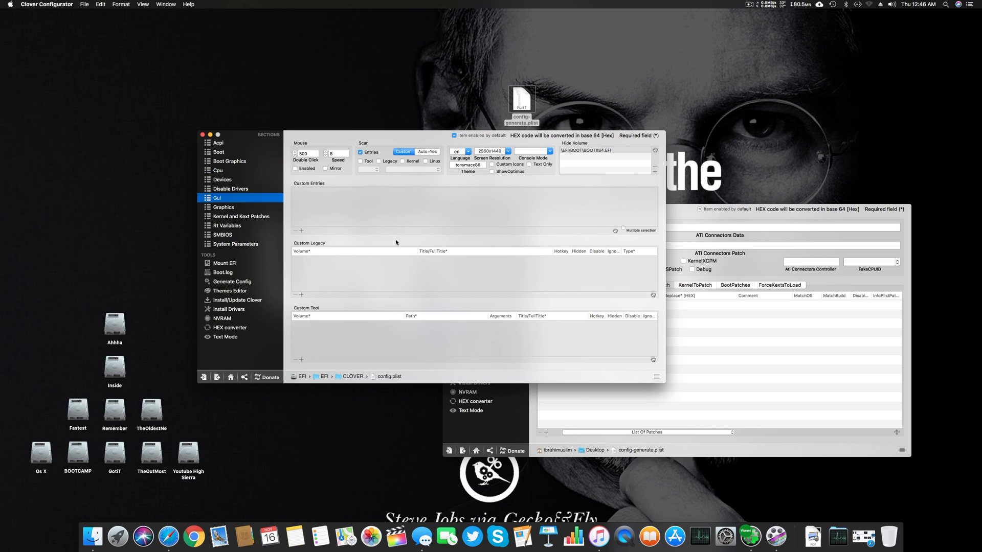
pyautogui.click(230, 309)
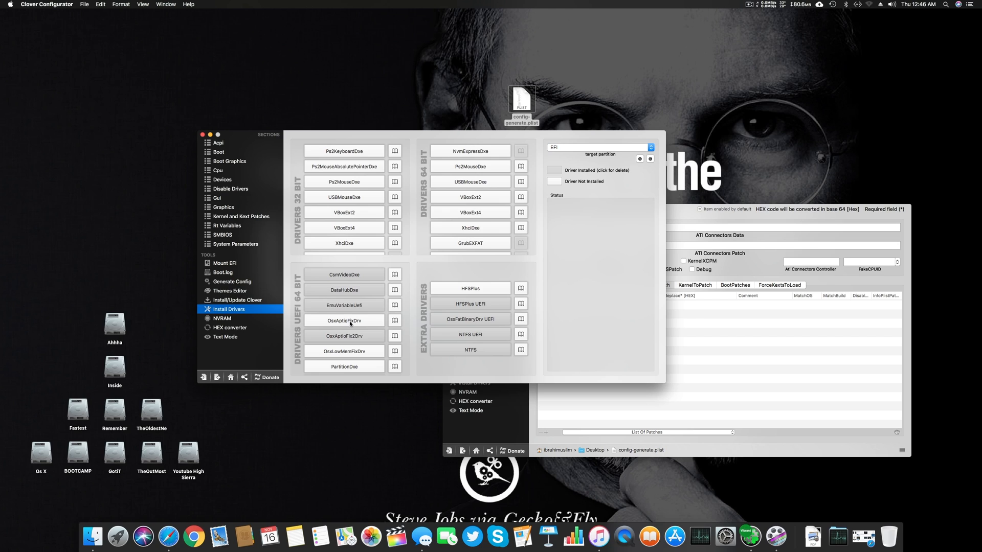
pyautogui.moveTo(357, 319)
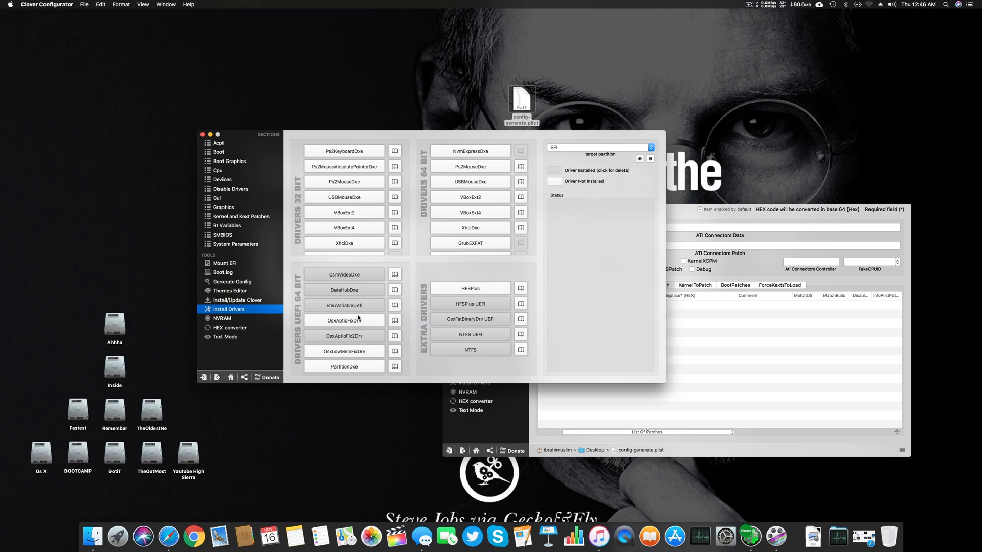
pyautogui.moveTo(309, 316)
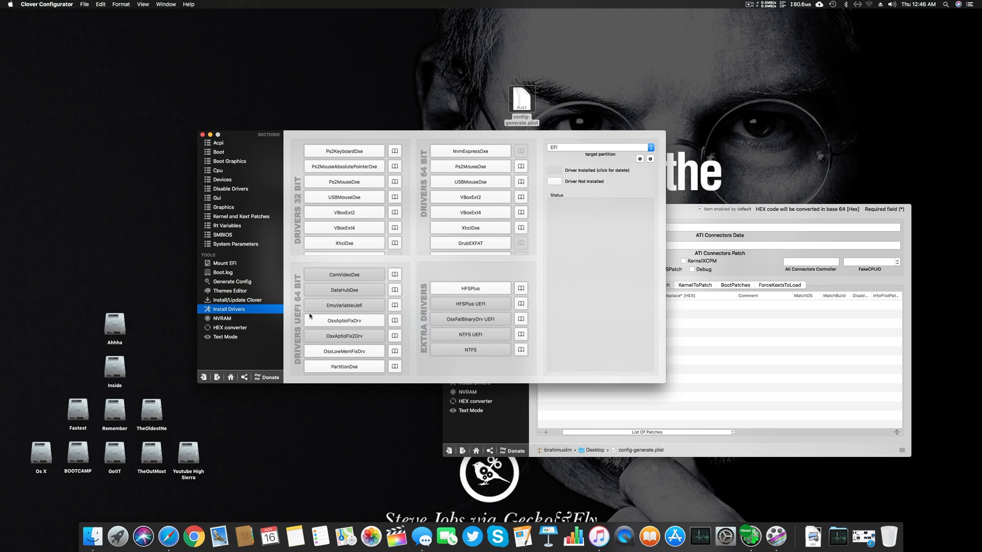
pyautogui.moveTo(360, 312)
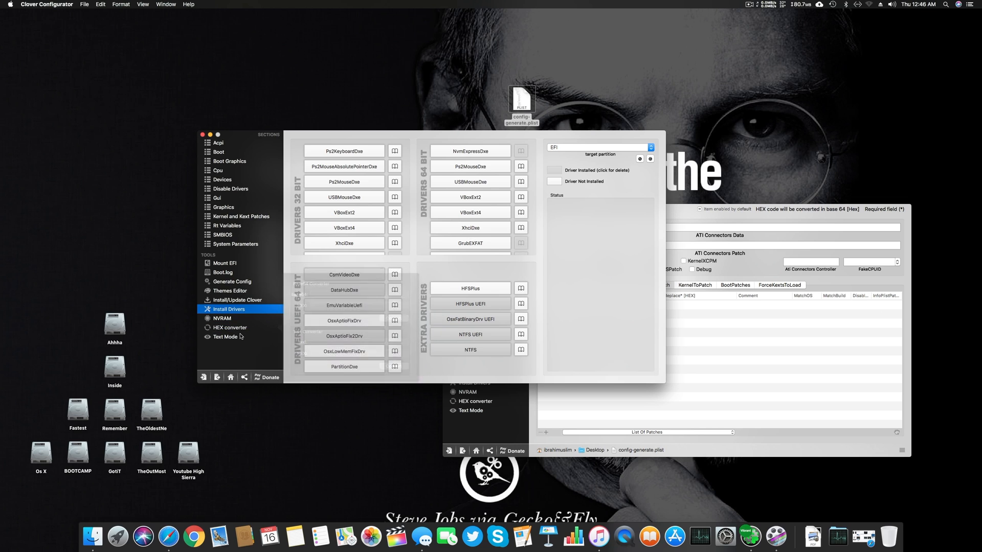
pyautogui.click(218, 142)
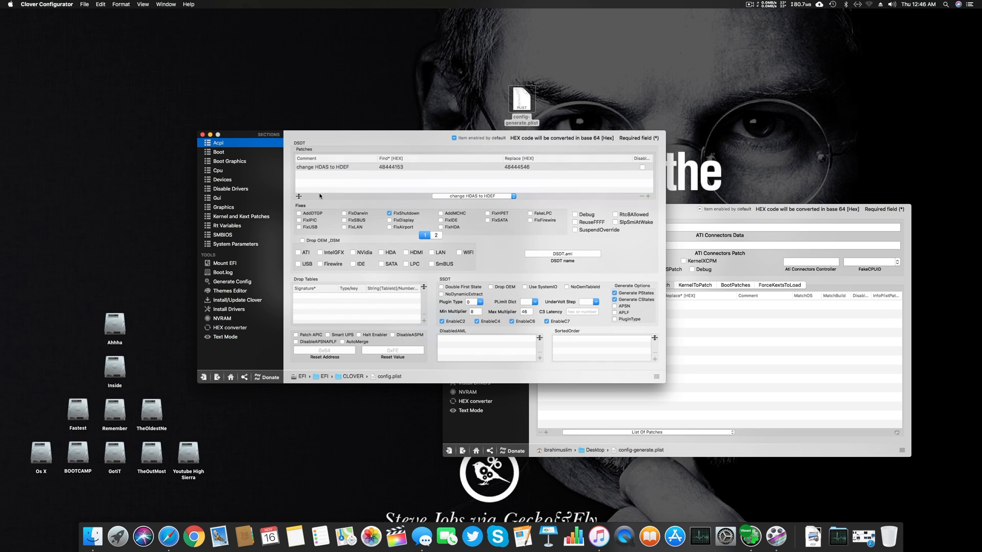